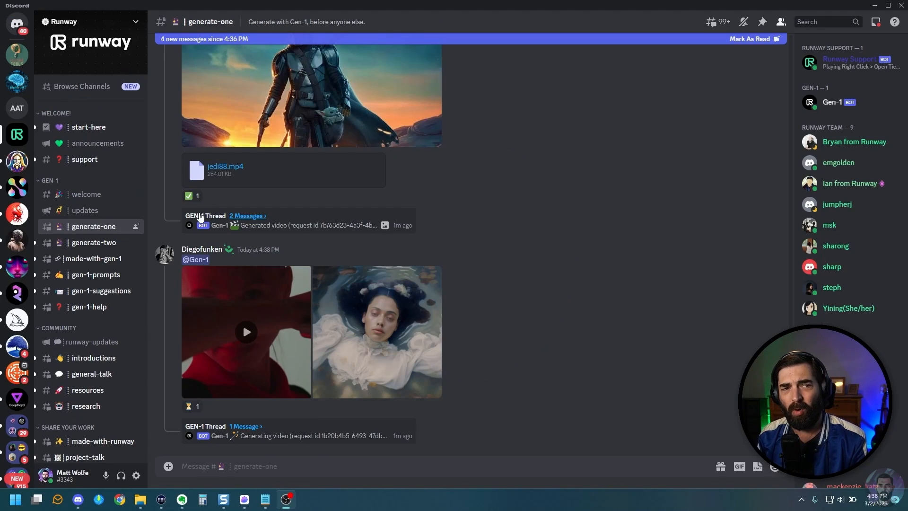
mouse_move(631, 233)
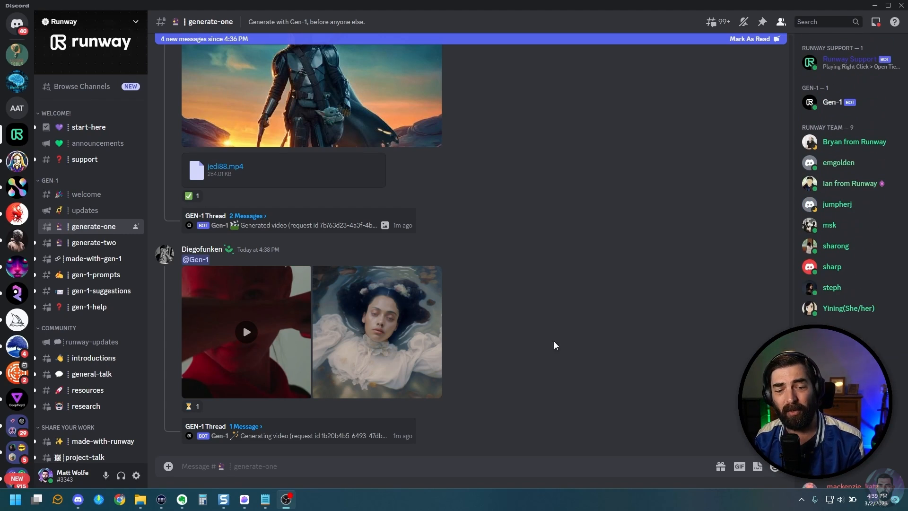
mouse_move(637, 331)
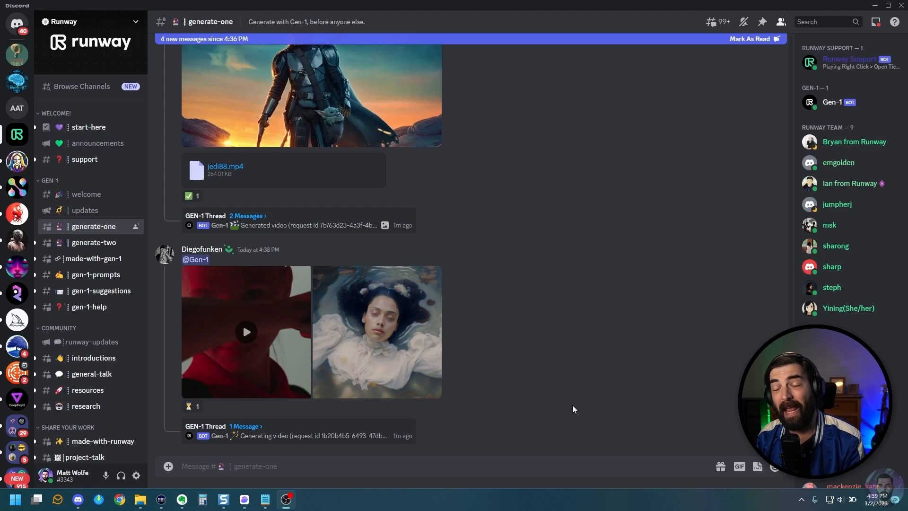
mouse_move(464, 399)
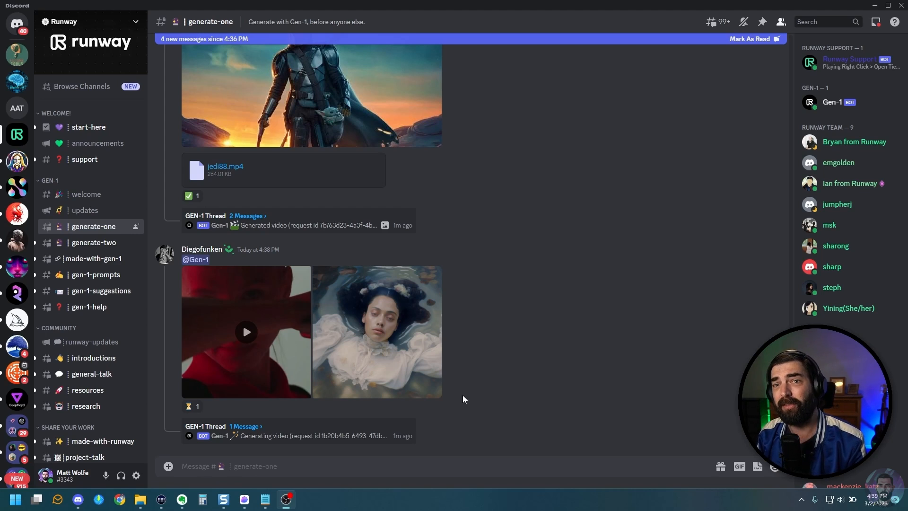
Bring up Runway's Gen-1 access request form from the research page via Request Access
click(120, 502)
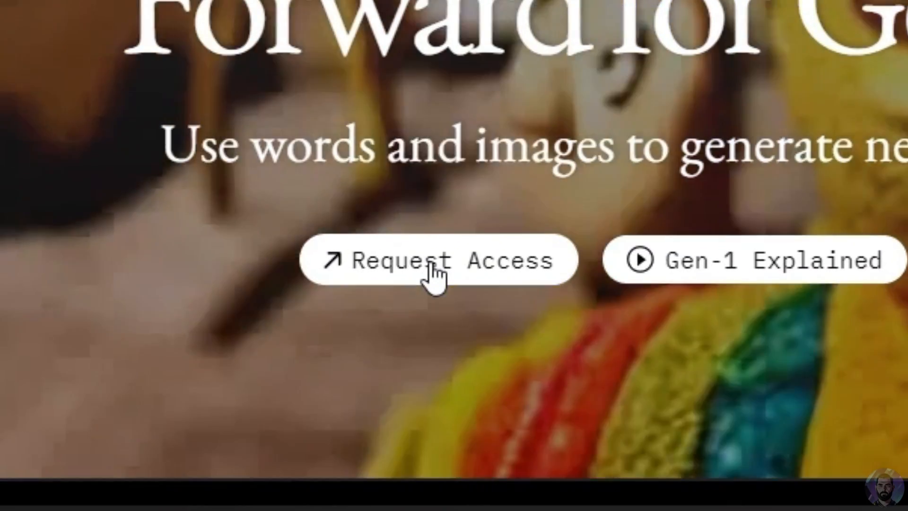
click(439, 259)
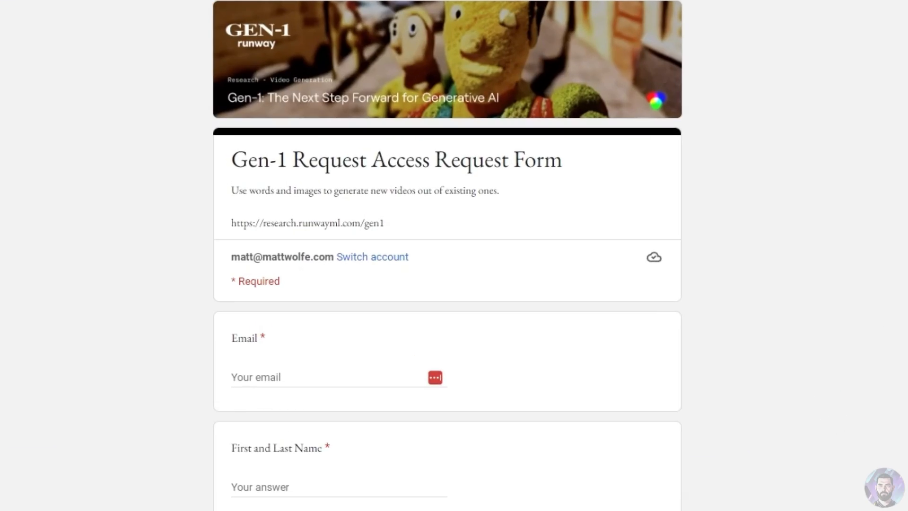
click(168, 7)
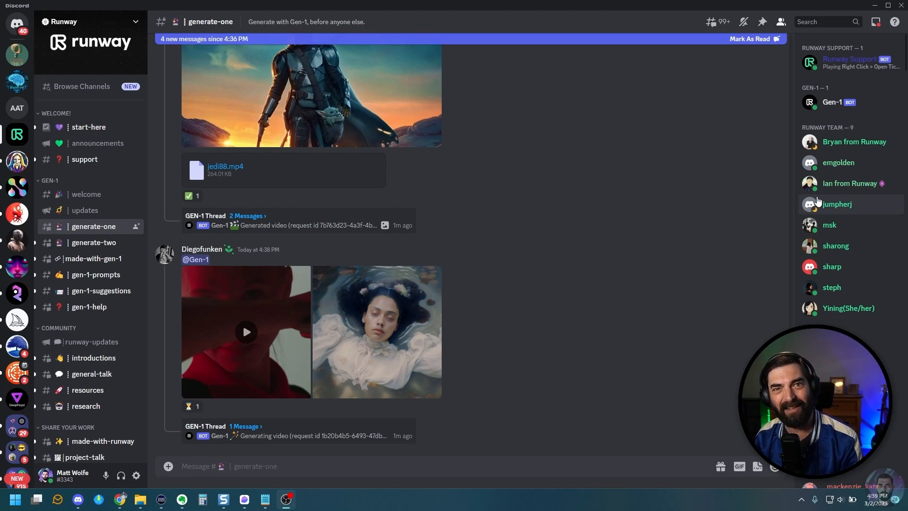
mouse_move(423, 324)
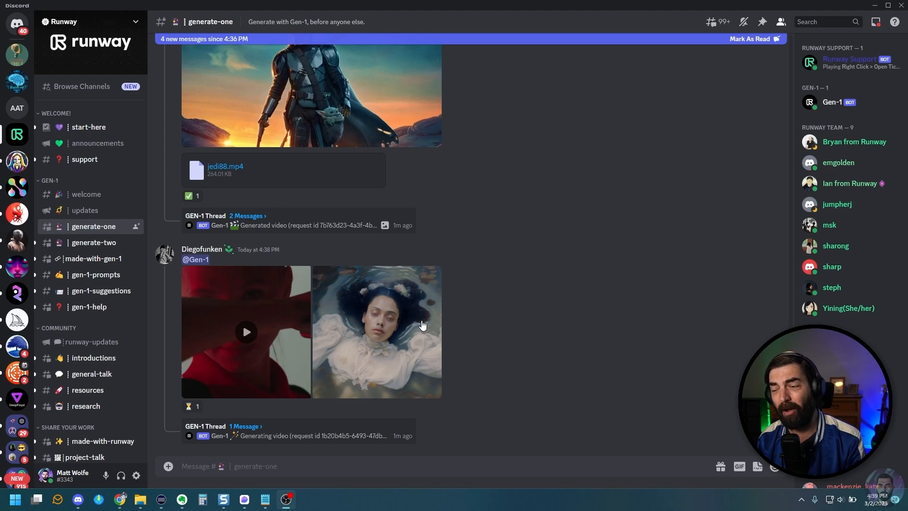
scroll(up, 3)
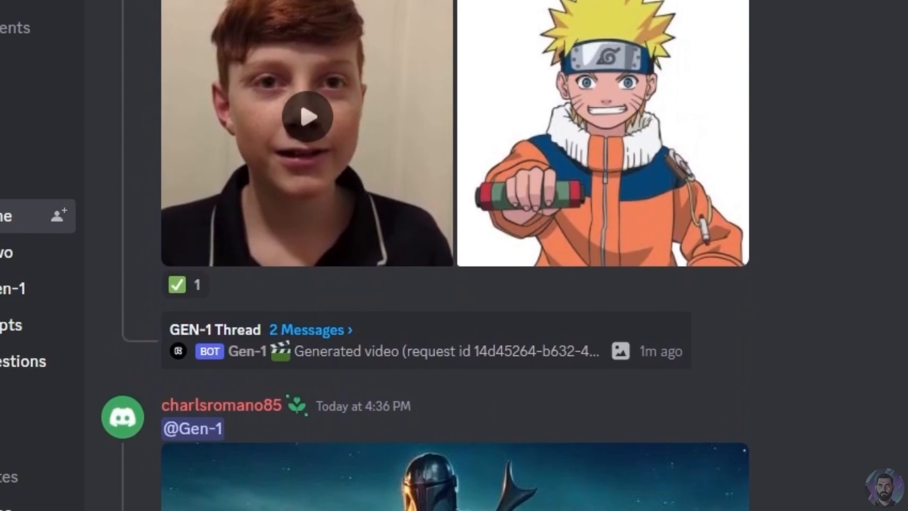
scroll(down, 3)
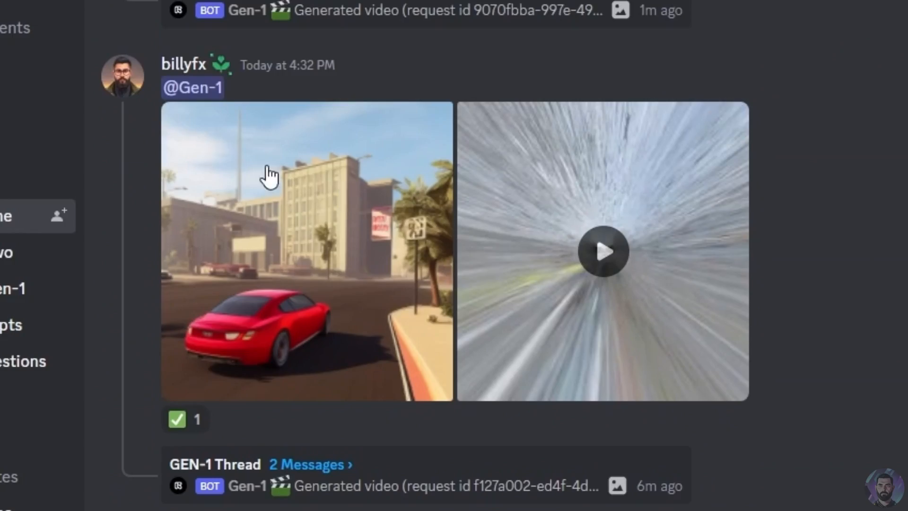
mouse_move(191, 281)
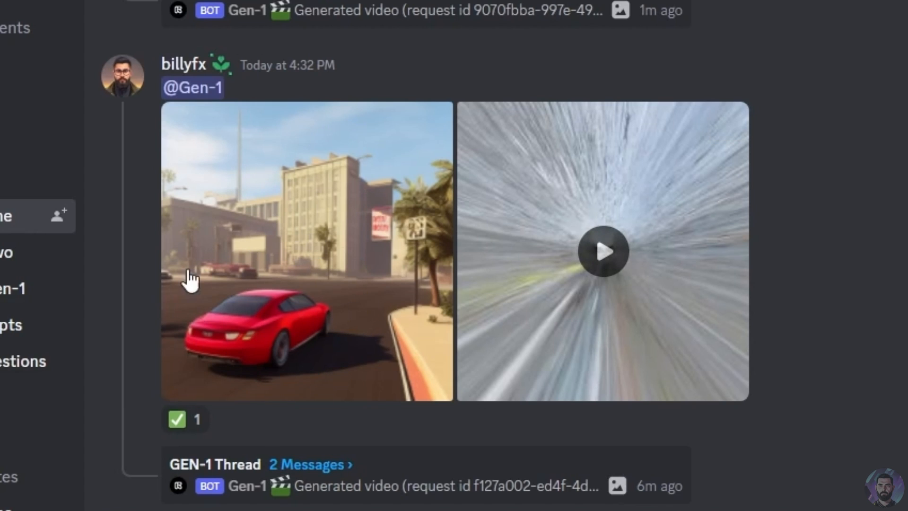
mouse_move(316, 261)
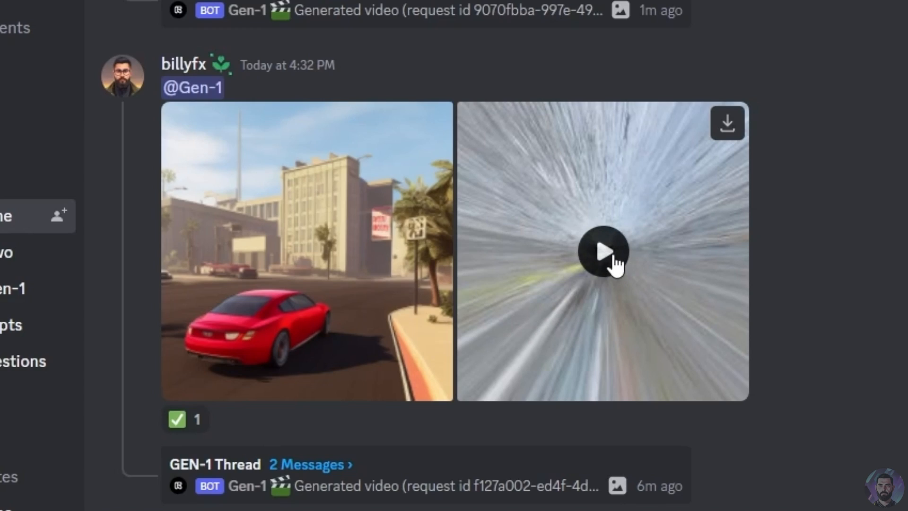
click(602, 250)
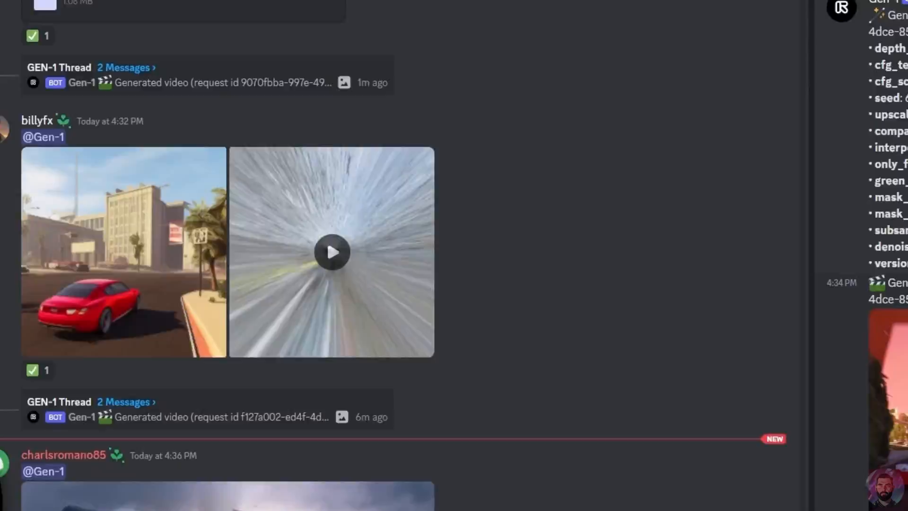
click(332, 251)
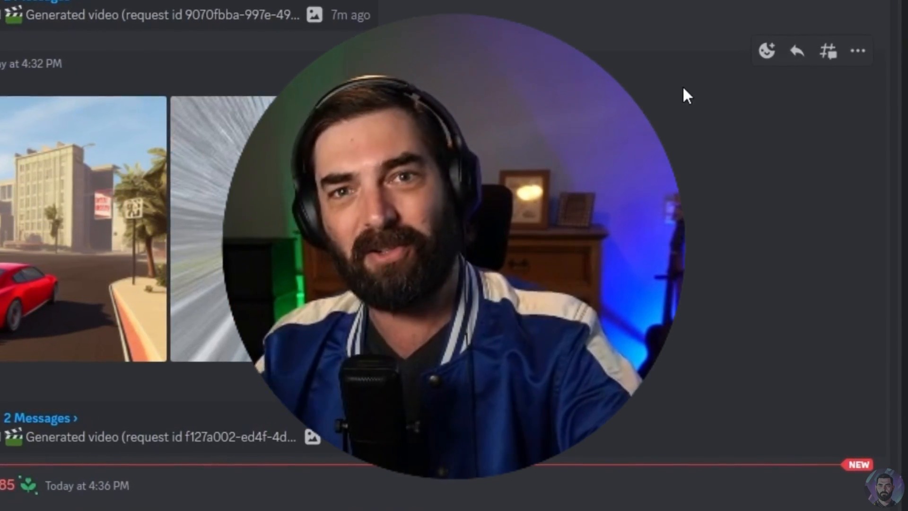
scroll(down, 3)
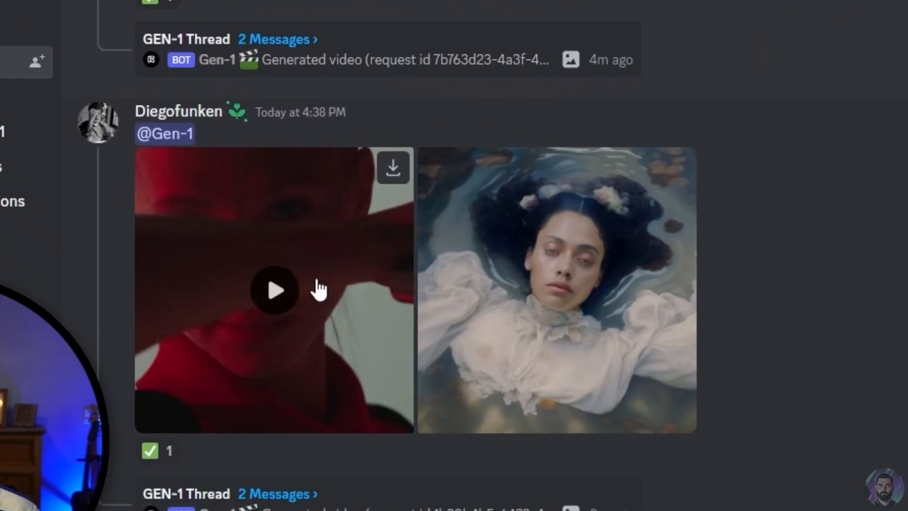
mouse_move(450, 396)
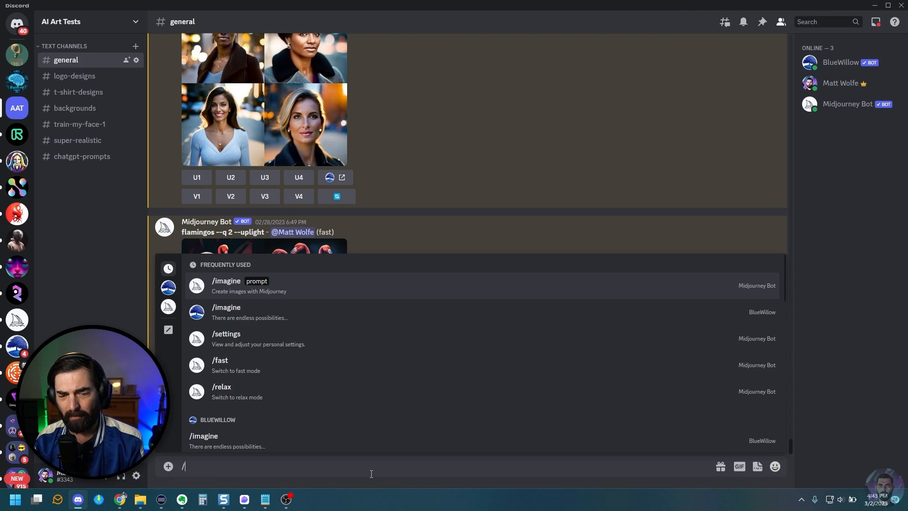
text(a man)
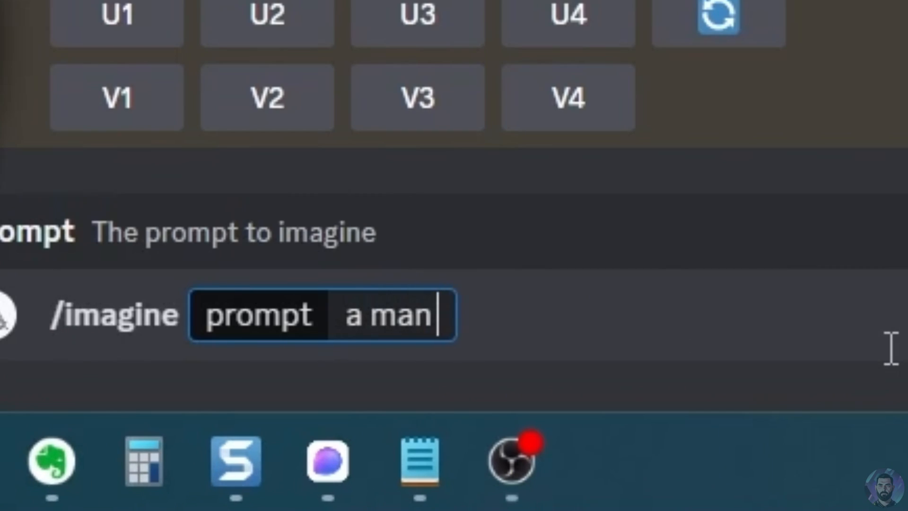
text(made out of)
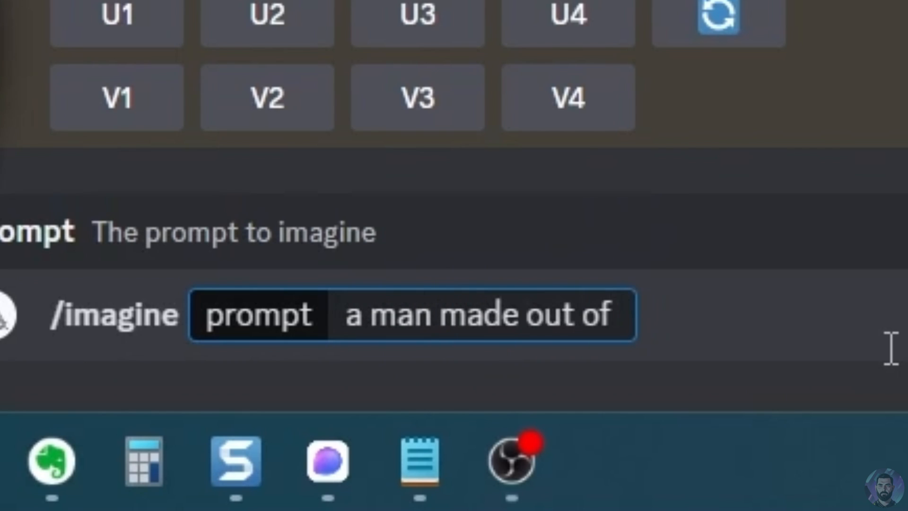
key(enter)
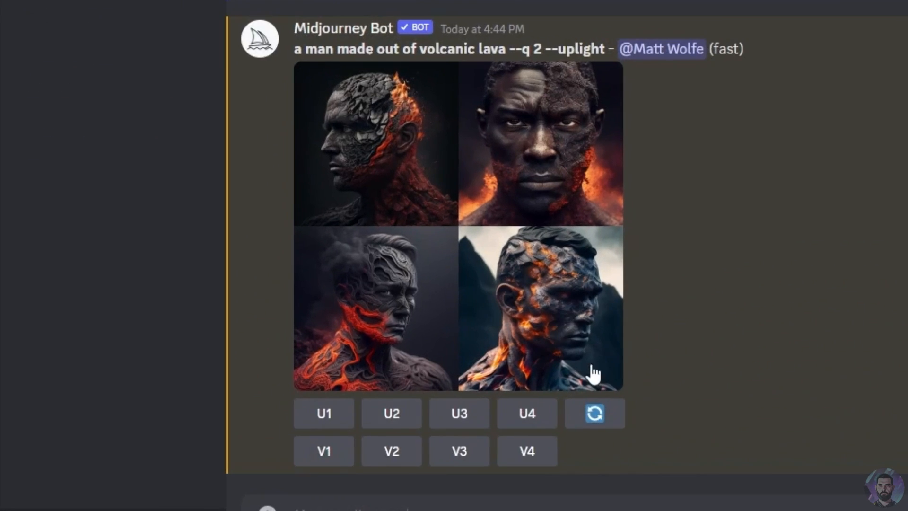
click(526, 414)
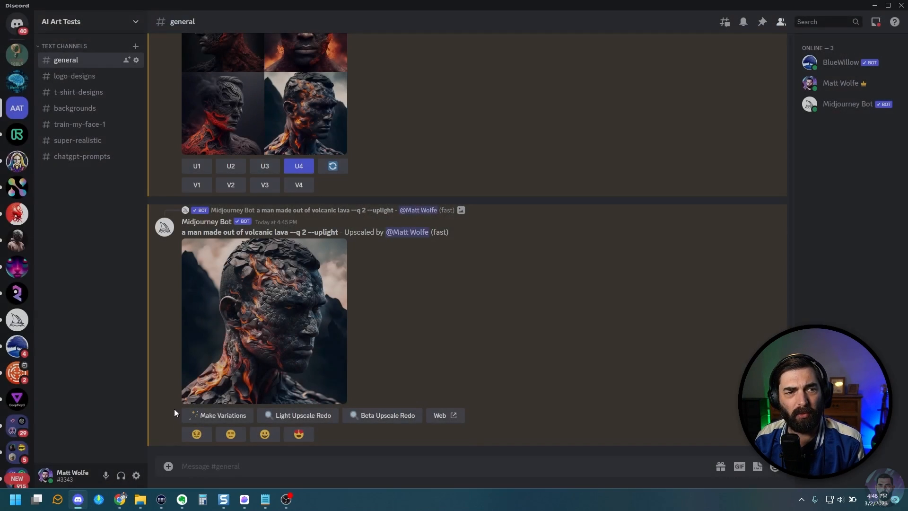
click(17, 134)
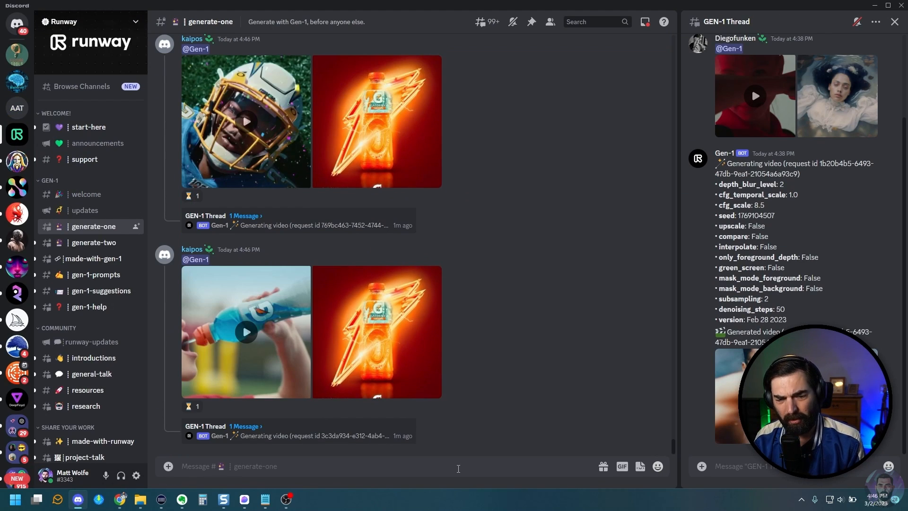
text(@gen)
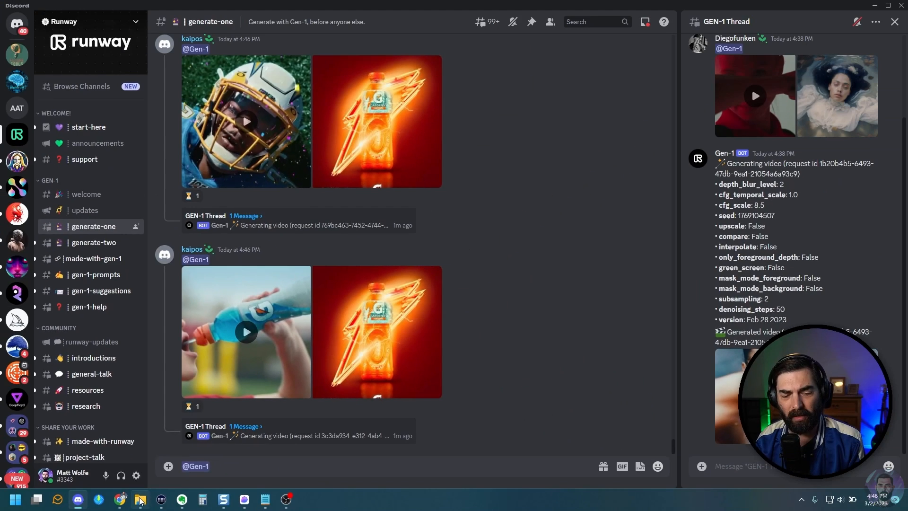
click(139, 499)
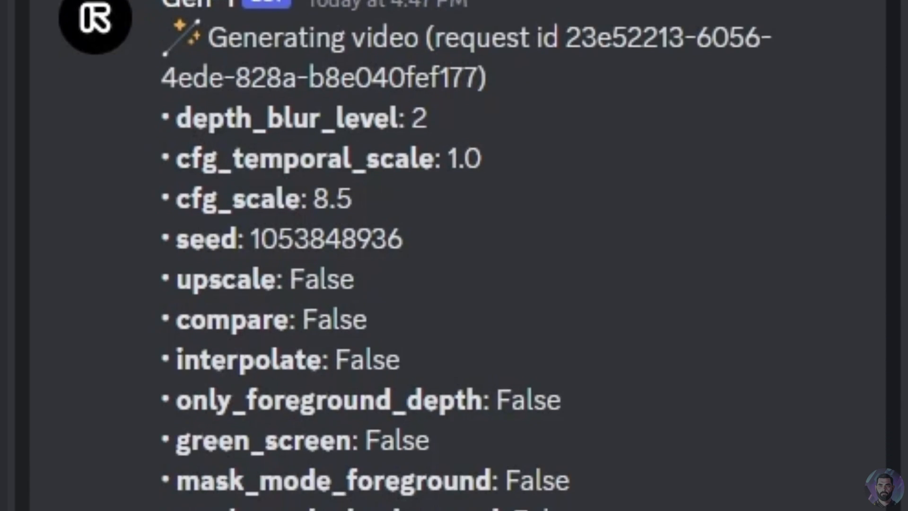
scroll(down, 3)
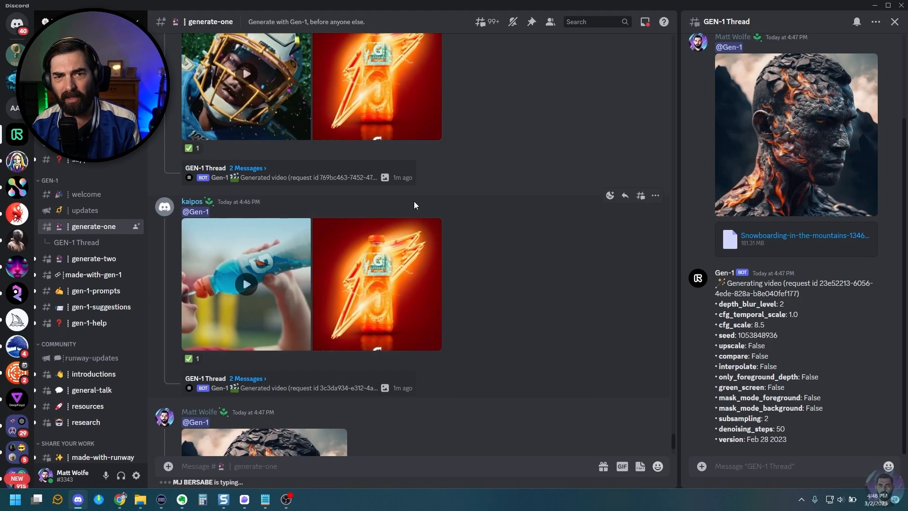
scroll(down, 3)
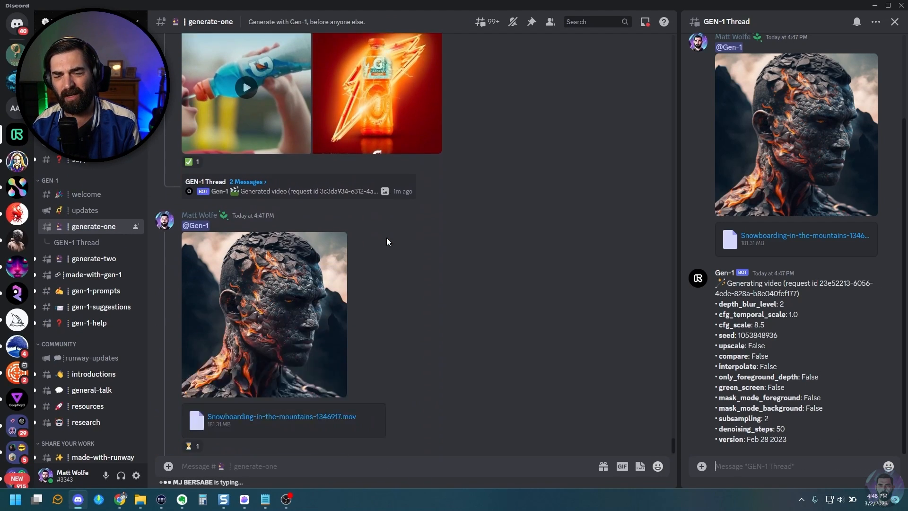
scroll(down, 3)
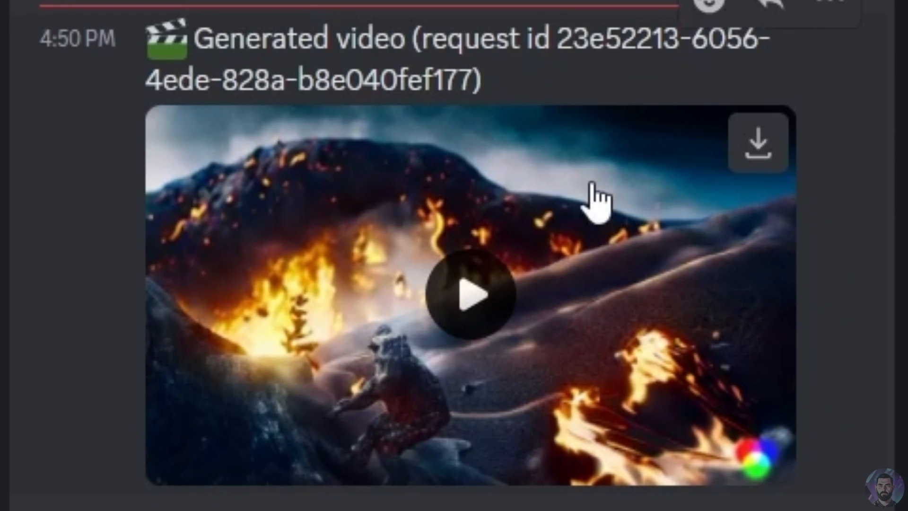
mouse_move(478, 325)
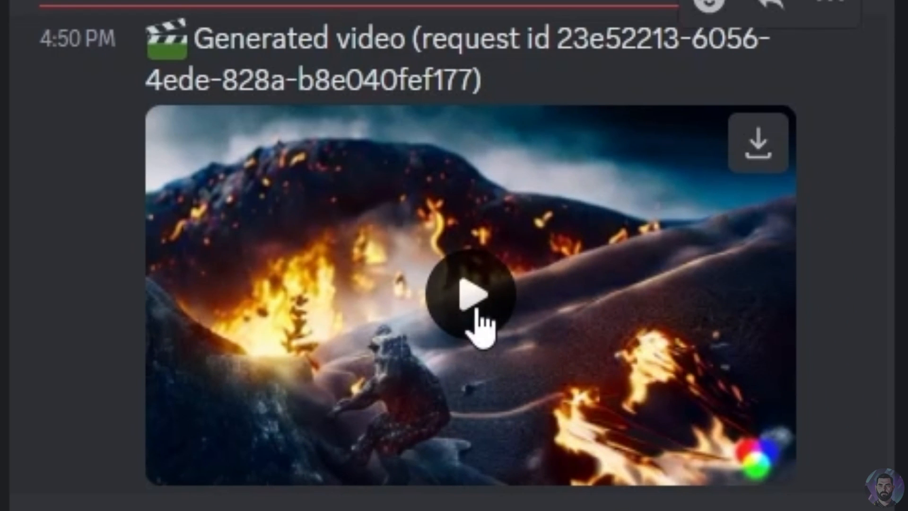
Play the fiery lava-styled snowboarder video full size, then return to the general channel
click(470, 292)
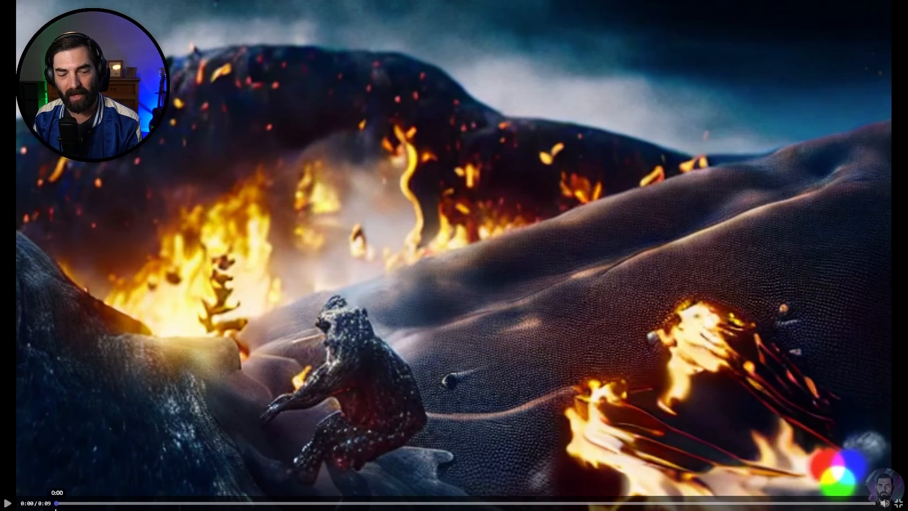
click(8, 501)
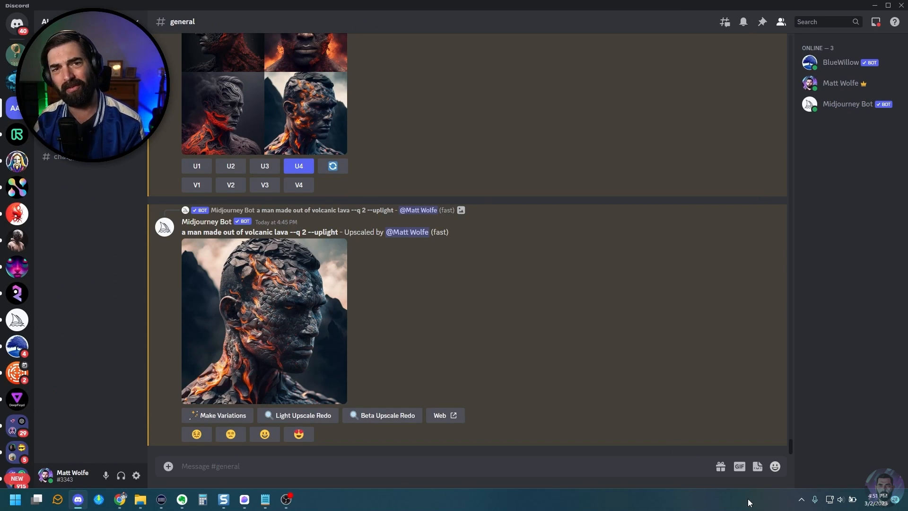
Send /imagine A colorful neon rave party:: Neoncore:: --ar 16:9 --q 2 --uplight to Midjourney
text(/imagine)
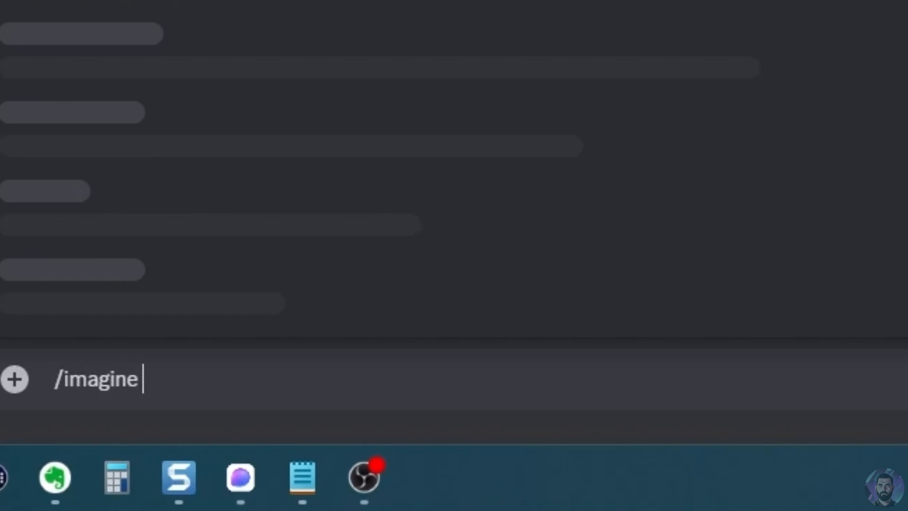
text(A colorful neon rave p)
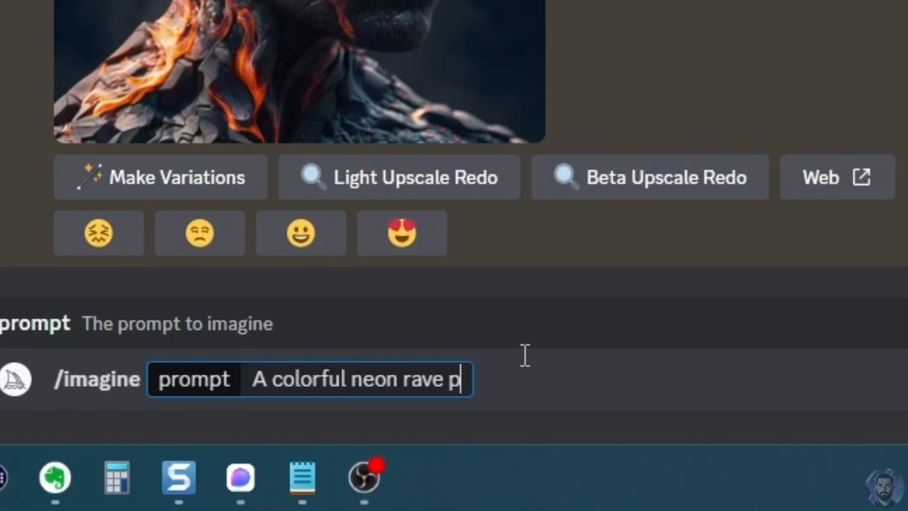
text(arty::)
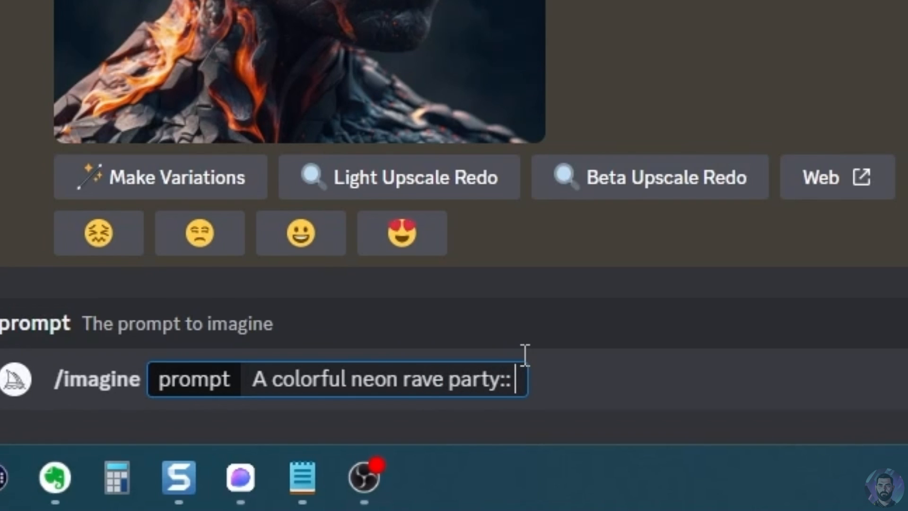
text(Neoncore:: --ar)
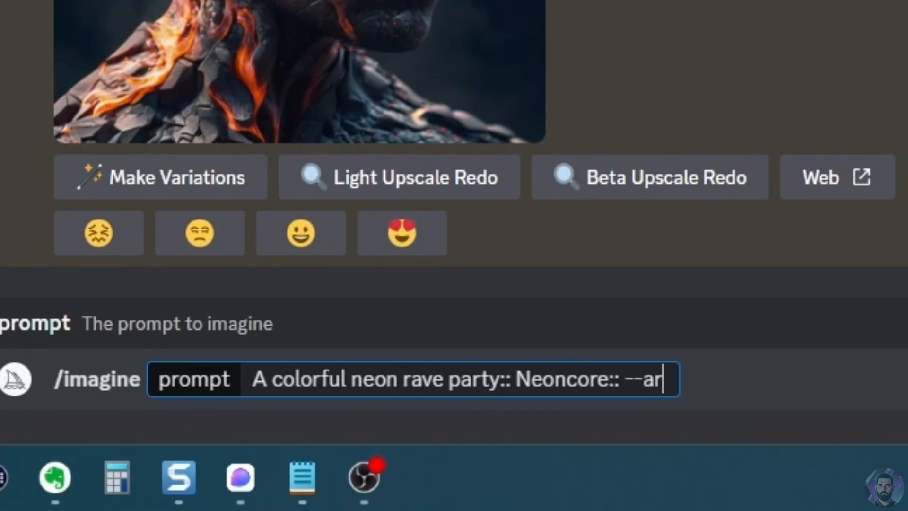
text(16:9)
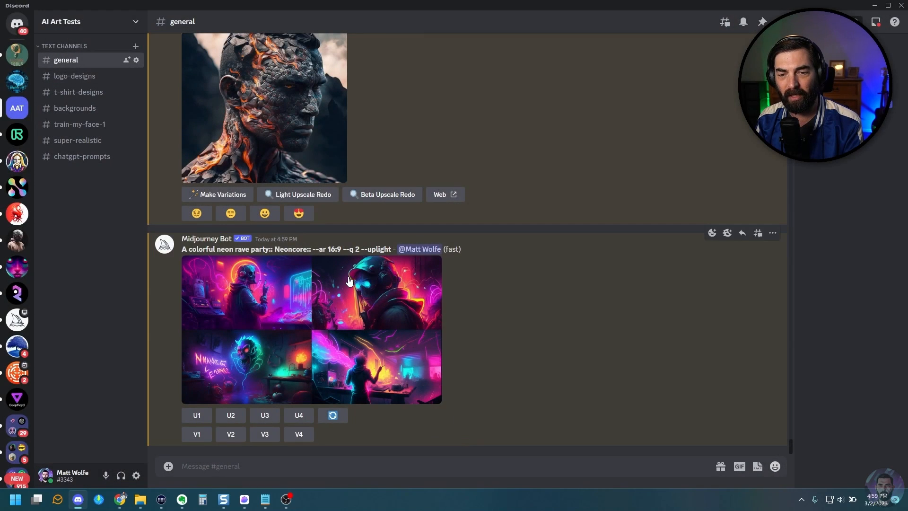
Upscale U2 of the neon rave grid, then prompt a rainbow candy land filled with unicorns and glitter:: RGB:: 🌈 --ar 16:9
click(230, 415)
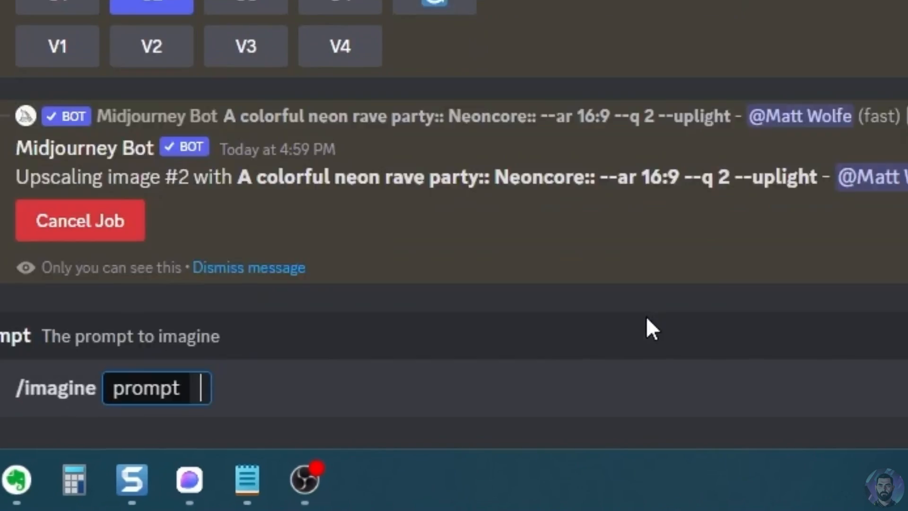
text(A rainbow)
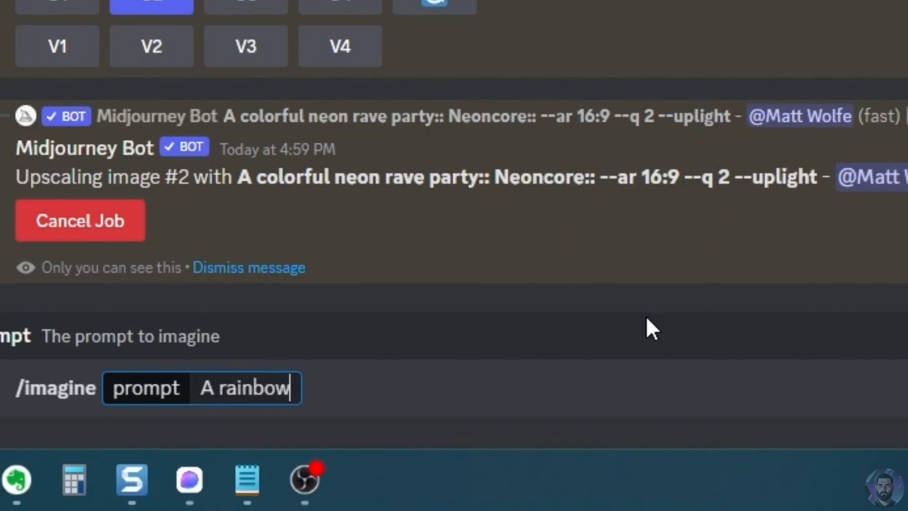
text(candy land)
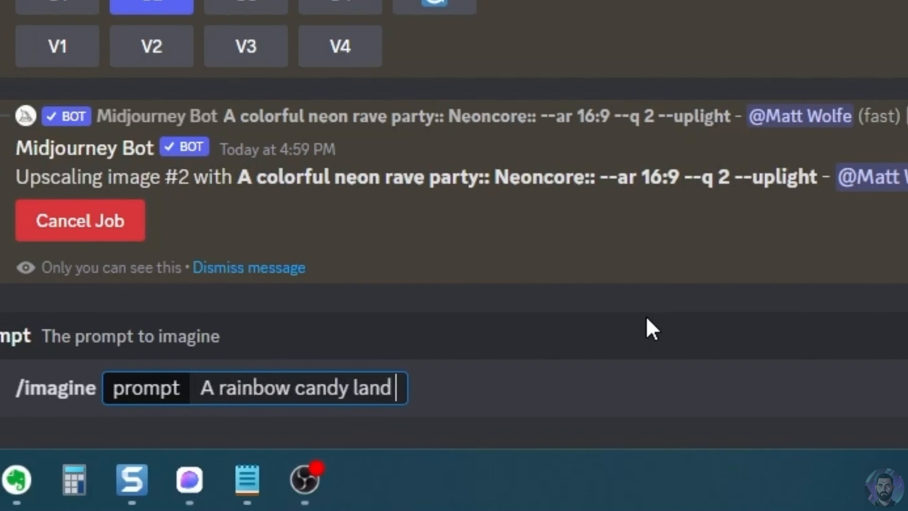
text(filled with unic)
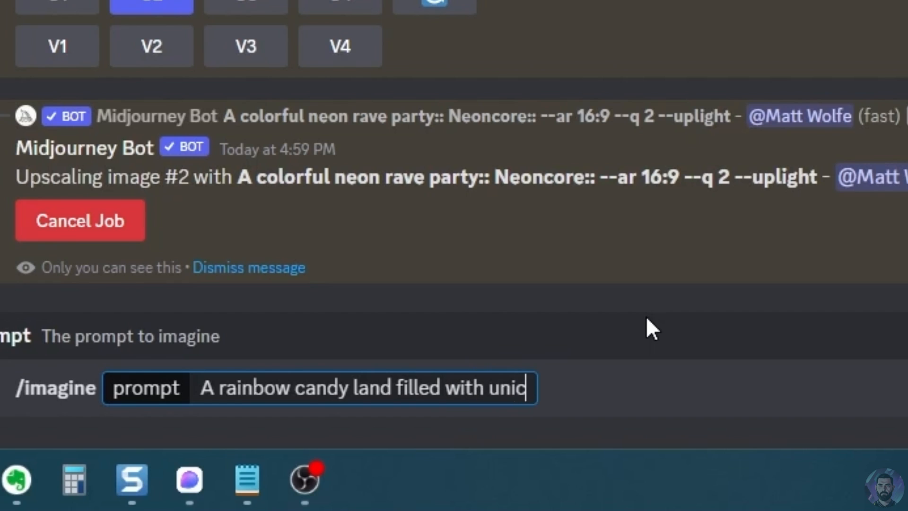
text(orns and glitter:: RG)
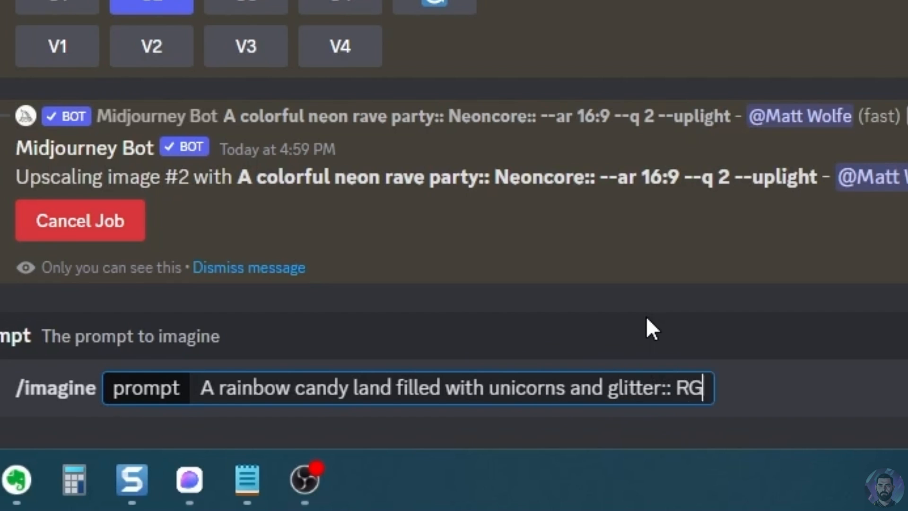
text(B::)
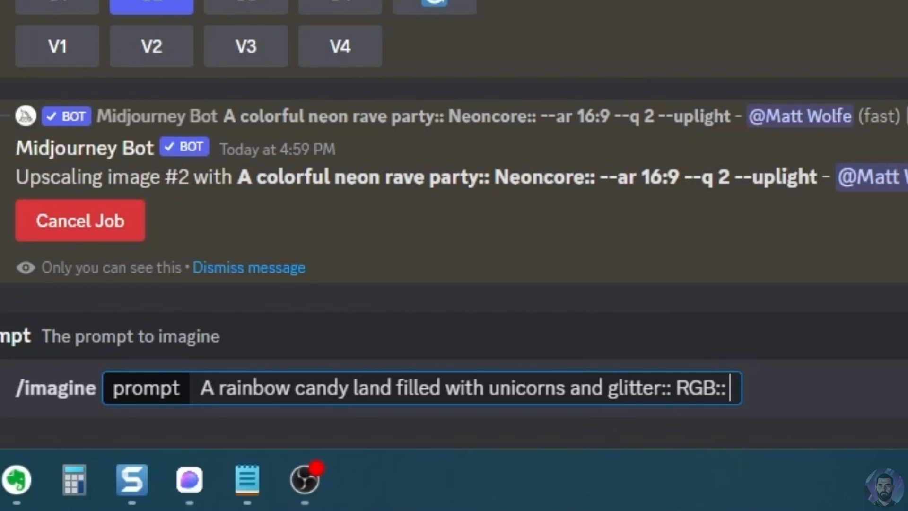
text(🌈)
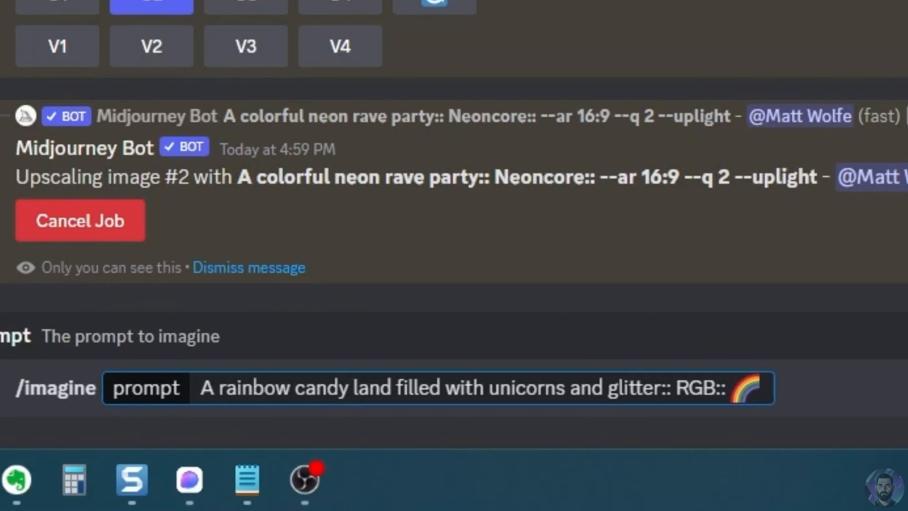
text(--ar)
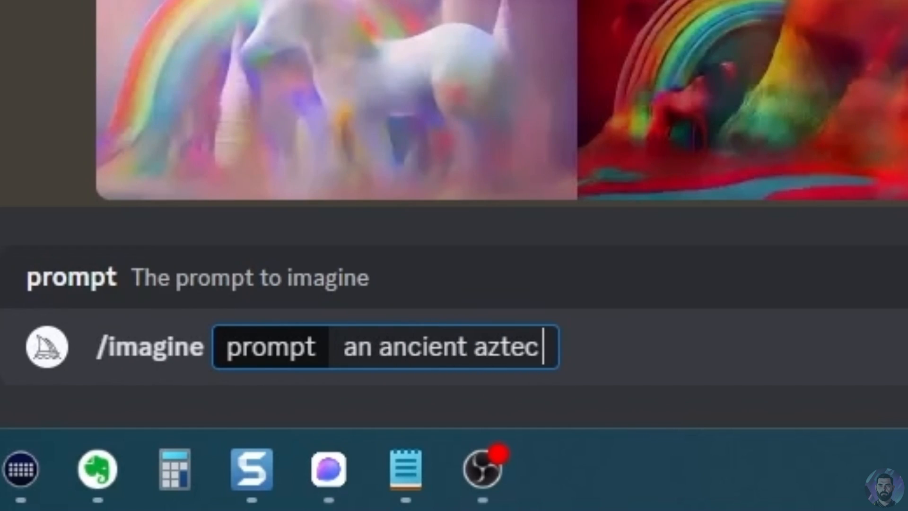
Send /imagine an ancient aztec rainforest --ar 16:9 to Midjourney
text(rainforest --)
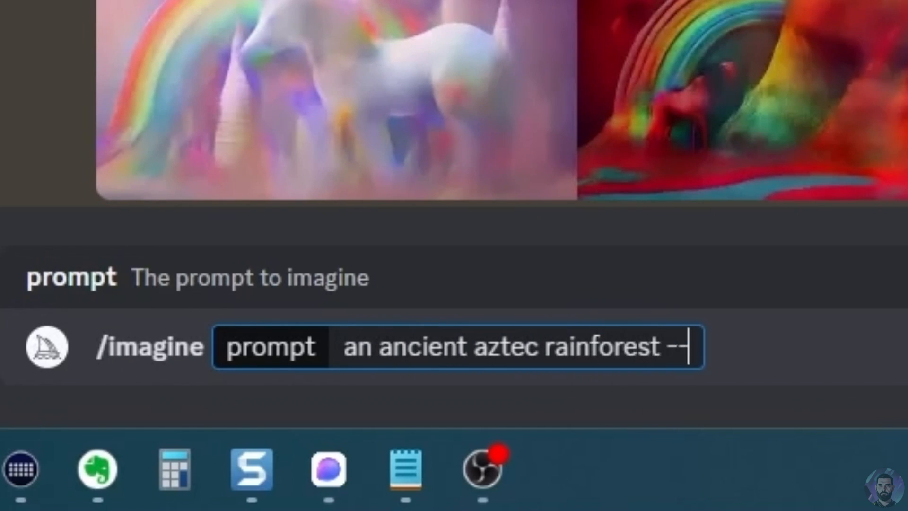
text(ar 16)
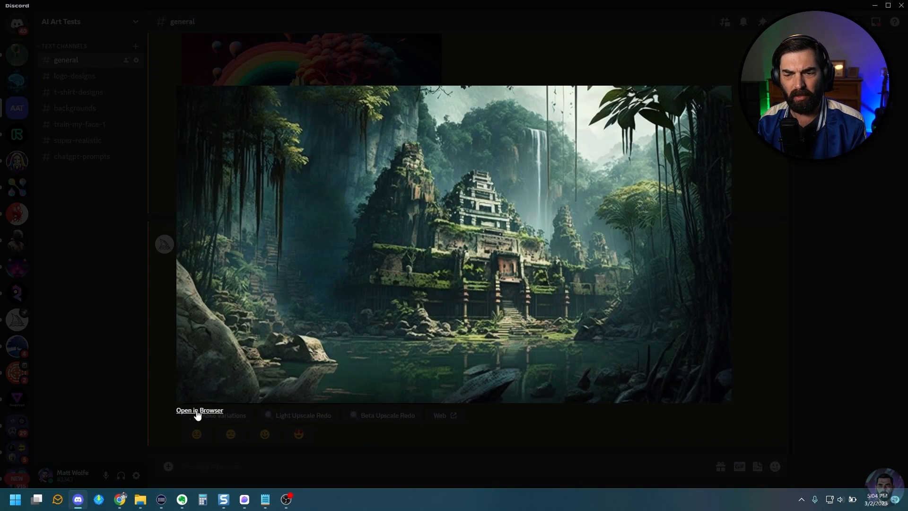
Enlarge the upscaled Aztec temple image and view it full size via Open in Browser
click(198, 409)
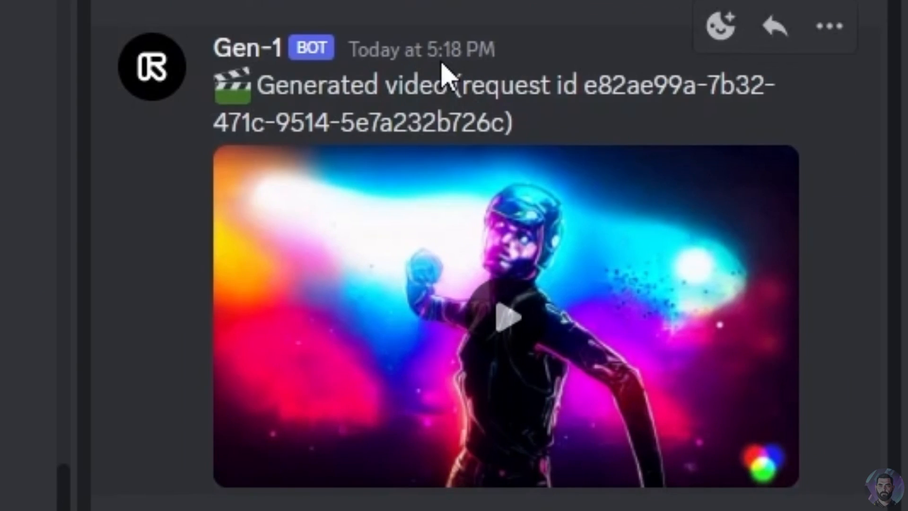
mouse_move(723, 208)
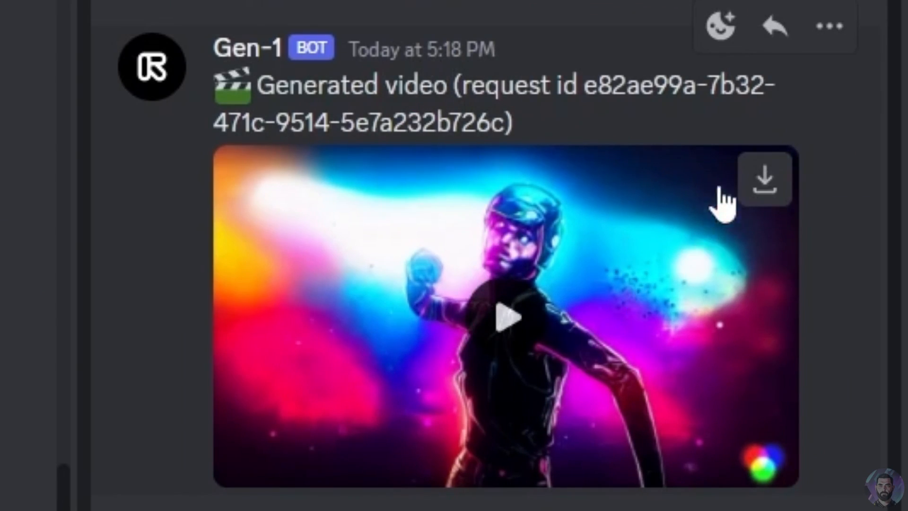
mouse_move(547, 437)
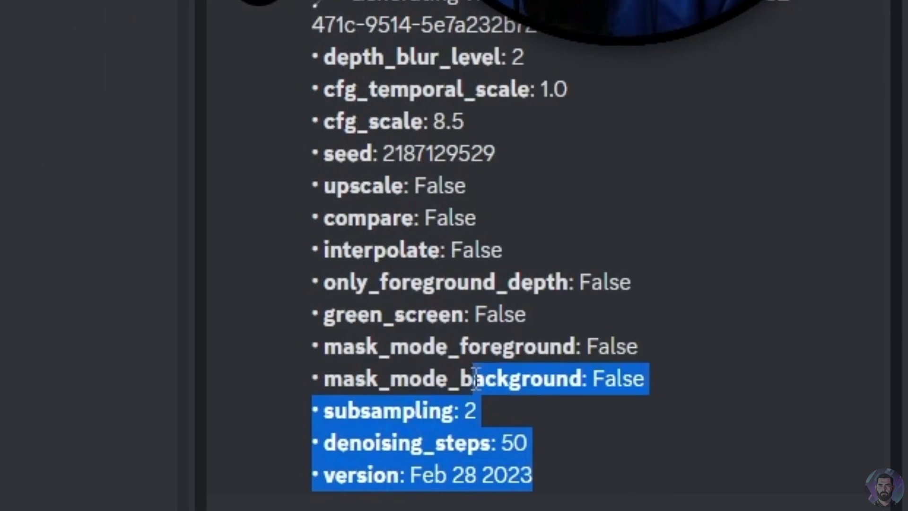
drag(472, 379, 458, 89)
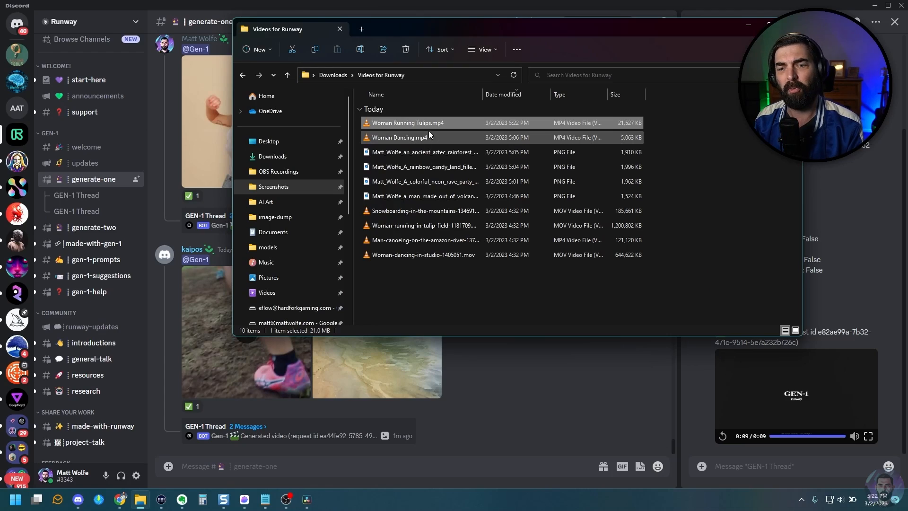
Attach Woman Running Tulips.mp4 with the candyland image and write 'Woman running through colorful candyland'
double_click(408, 122)
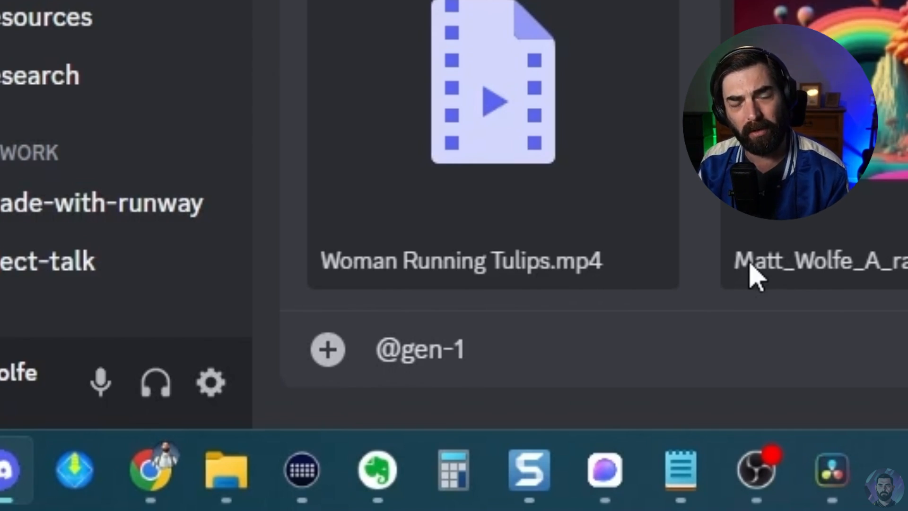
text(Woman running through)
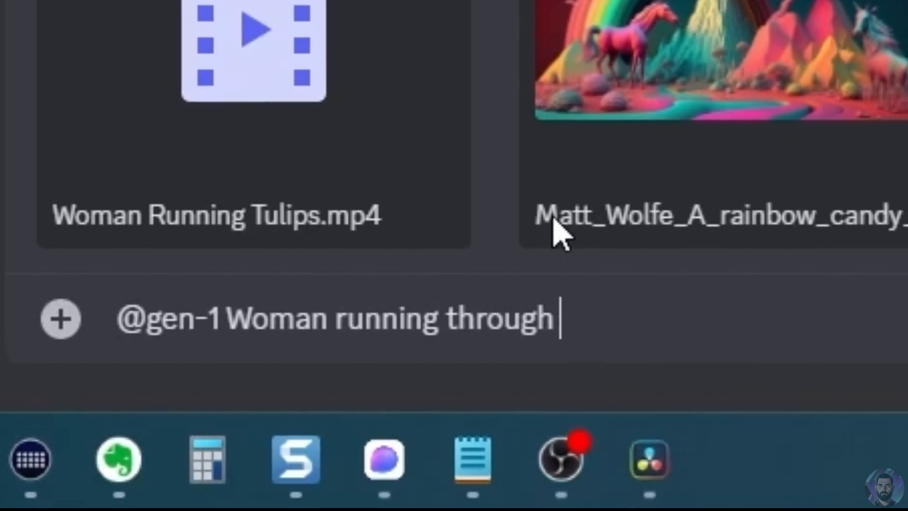
text(colorful candy)
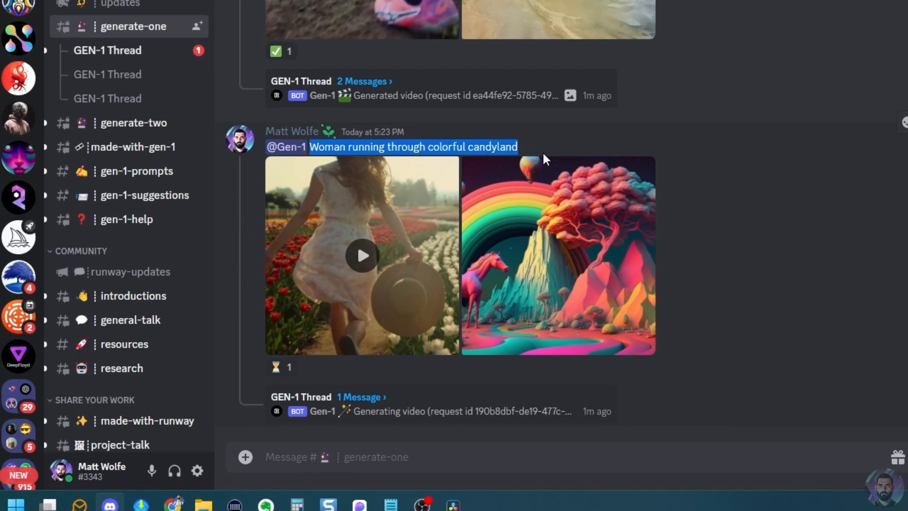
mouse_move(636, 256)
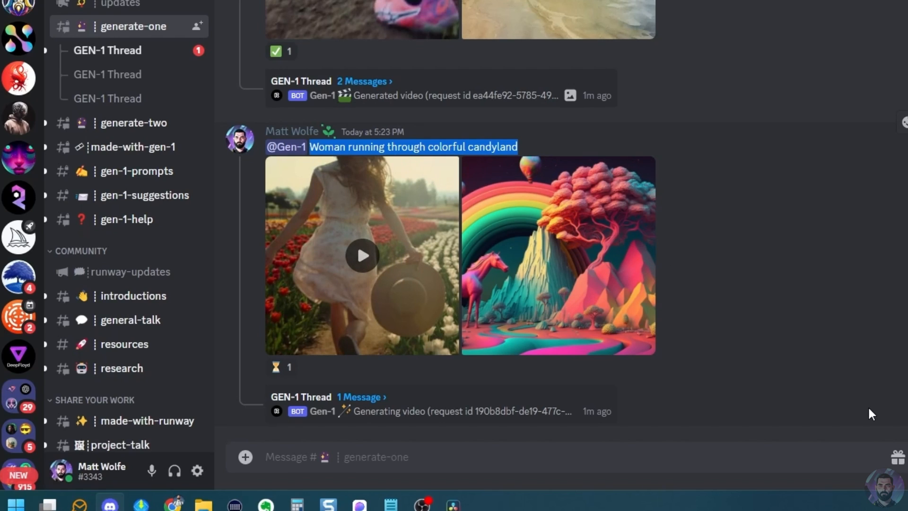
mouse_move(818, 394)
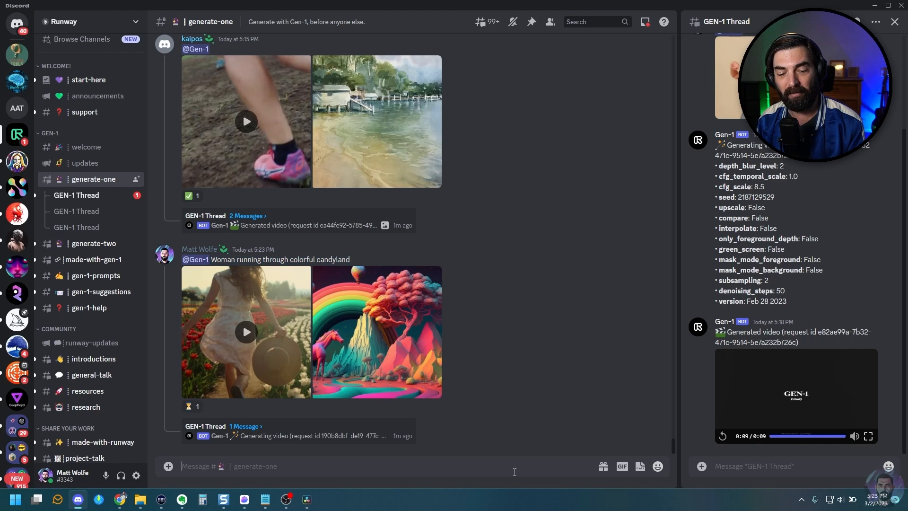
click(140, 498)
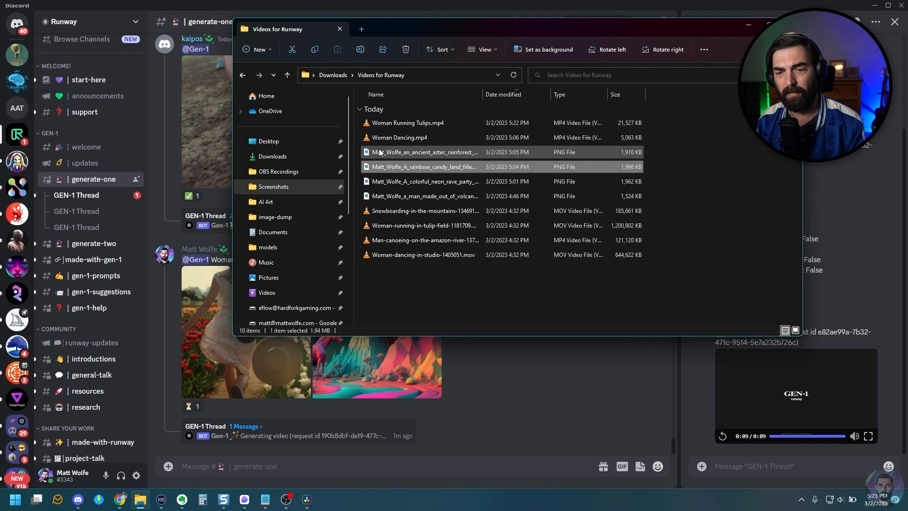
double_click(424, 239)
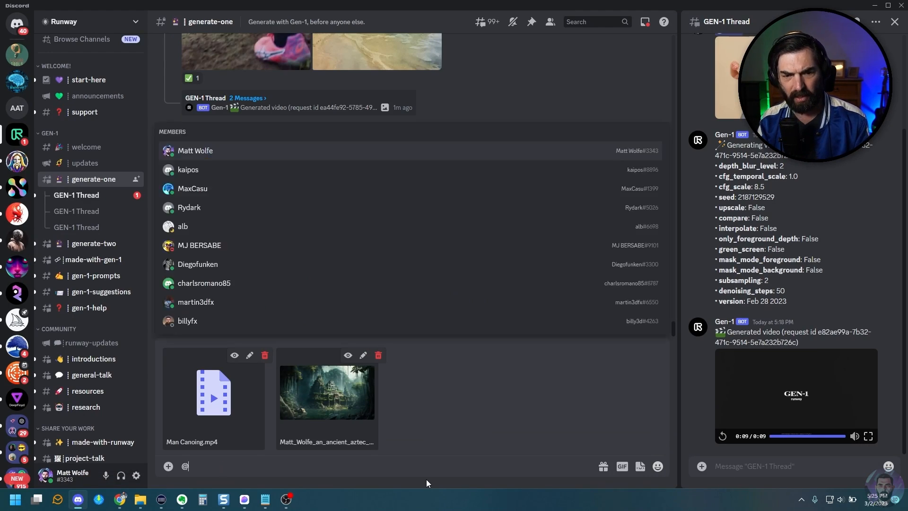
text(gen-)
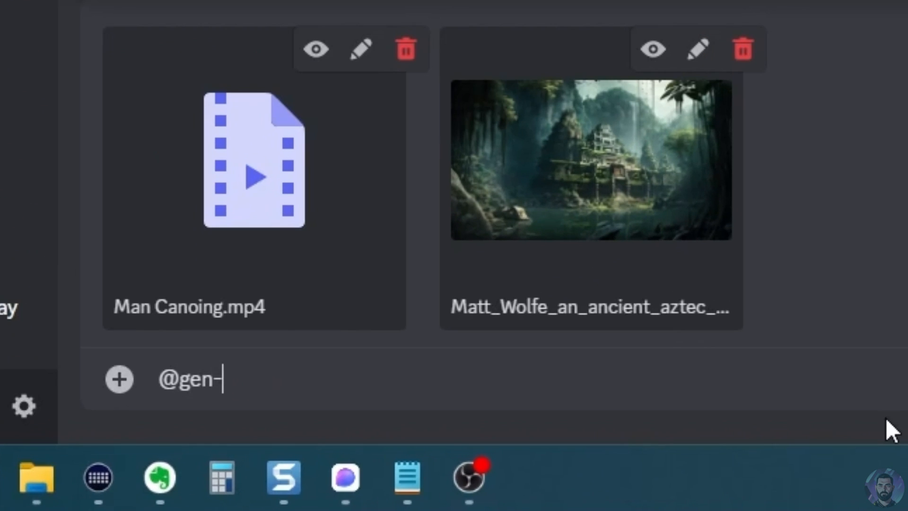
text(1 a man canoeing through an anci)
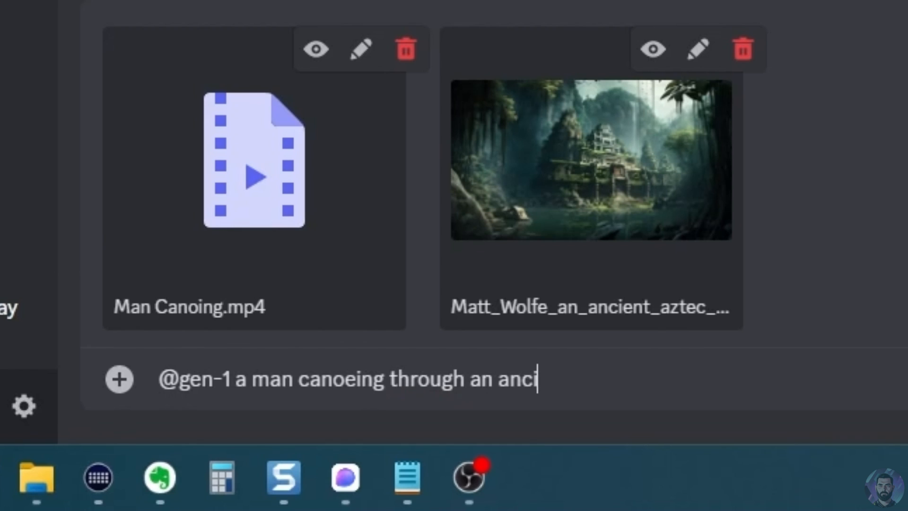
text(ent aztec river)
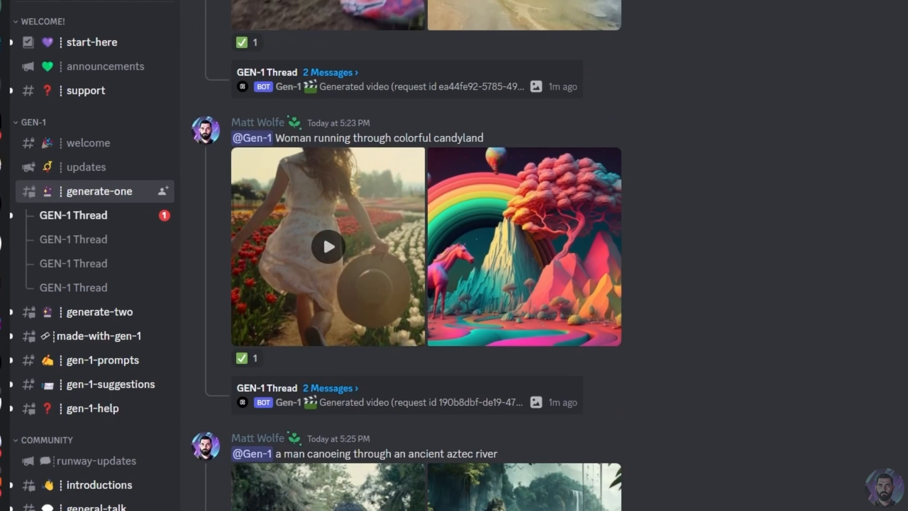
View the candyland and canoeing results threads via their '2 Messages' links
click(327, 245)
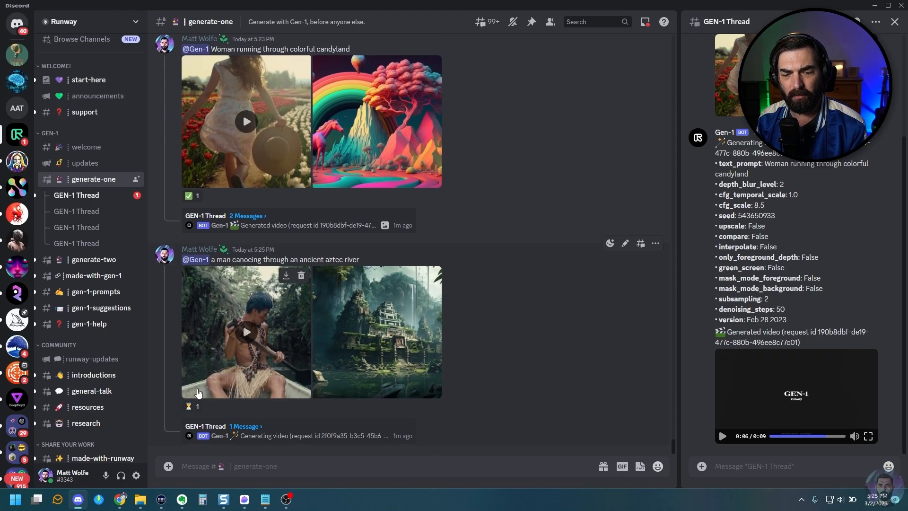
mouse_move(297, 376)
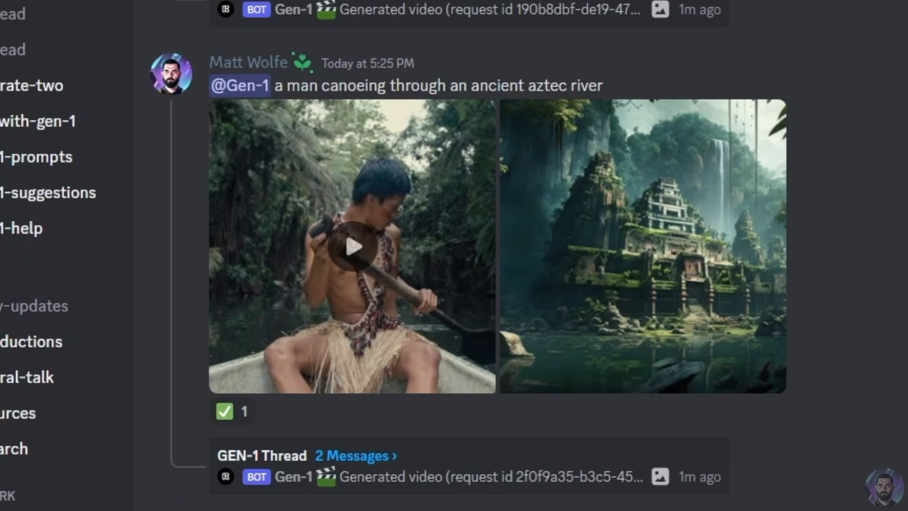
click(352, 247)
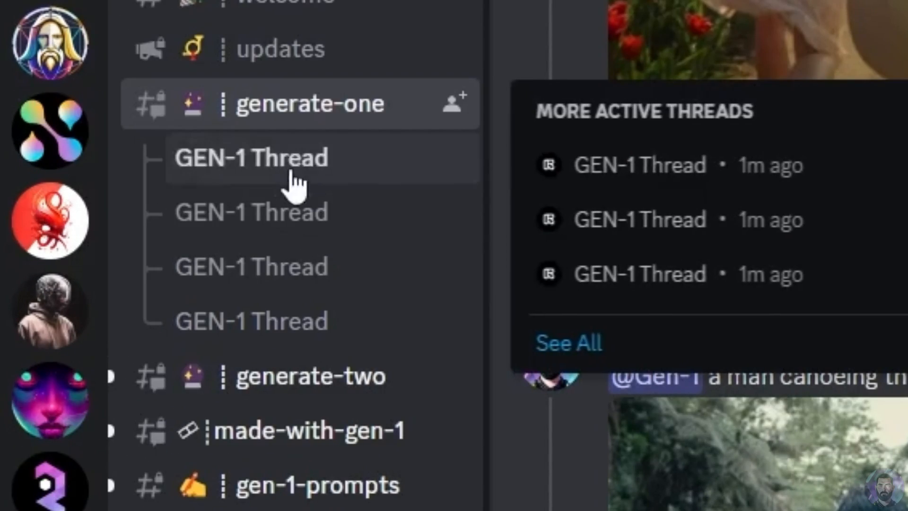
Play the finished psychedelic candyland woman and jungle canoeist videos in the Gen-1 thread
click(252, 321)
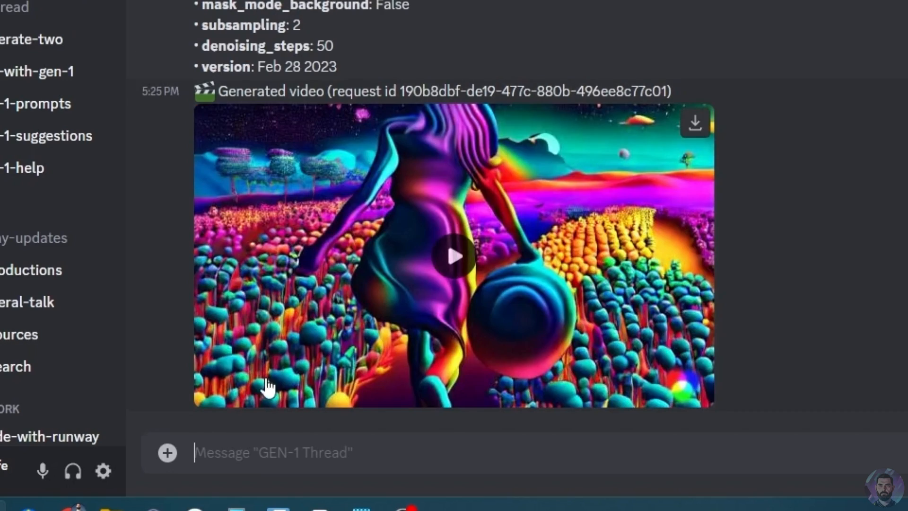
click(453, 257)
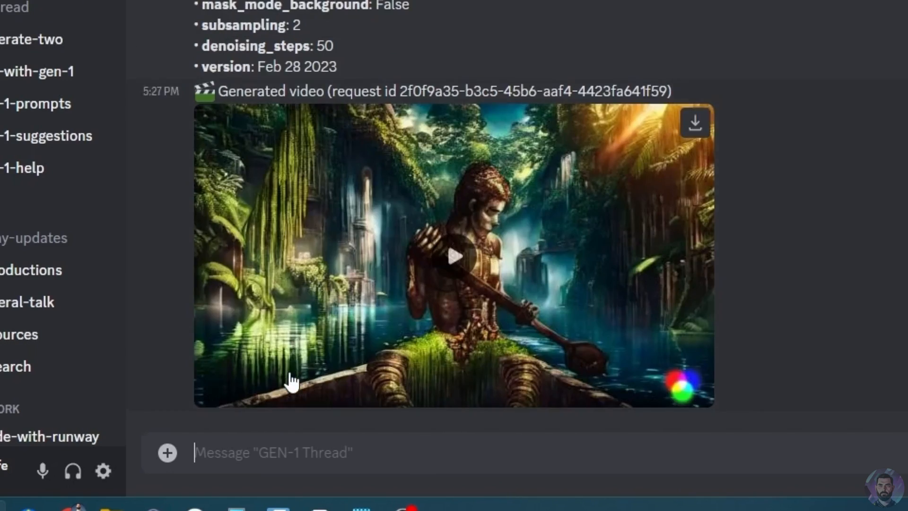
click(454, 257)
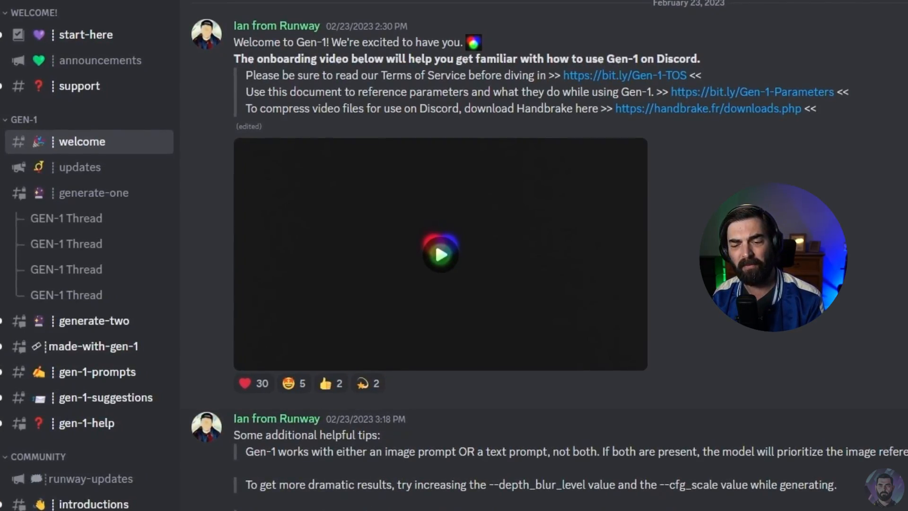
scroll(down, 3)
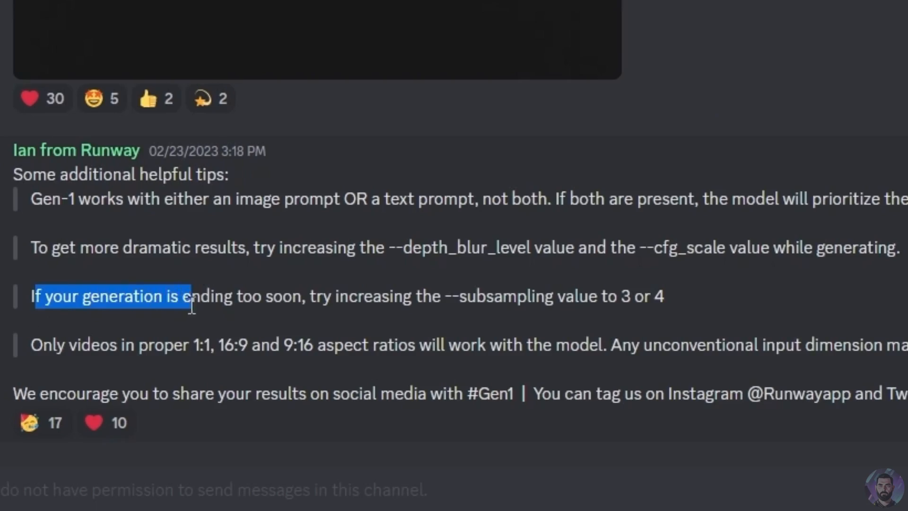
drag(191, 296, 495, 296)
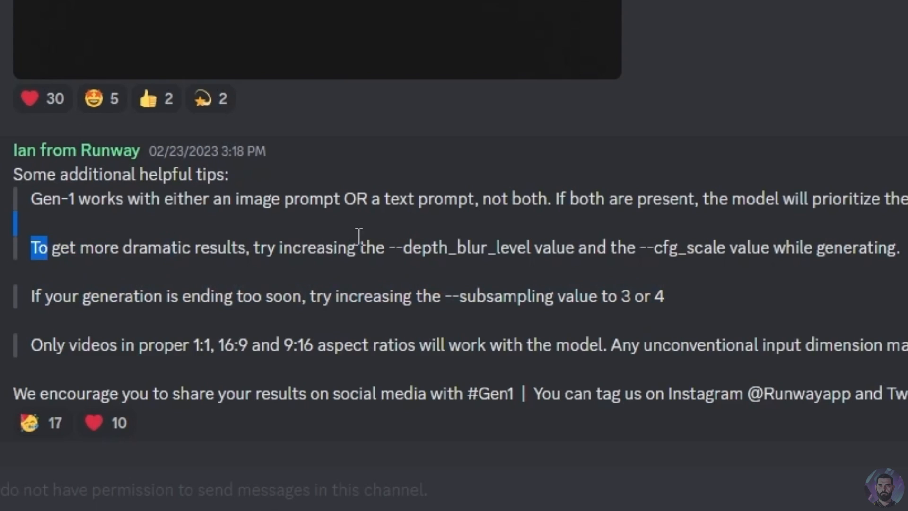
drag(40, 247, 515, 246)
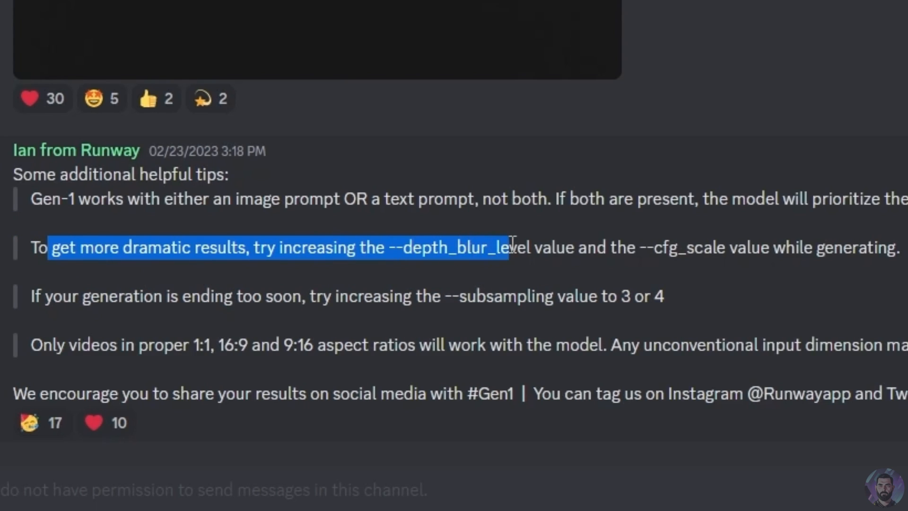
drag(509, 247, 761, 247)
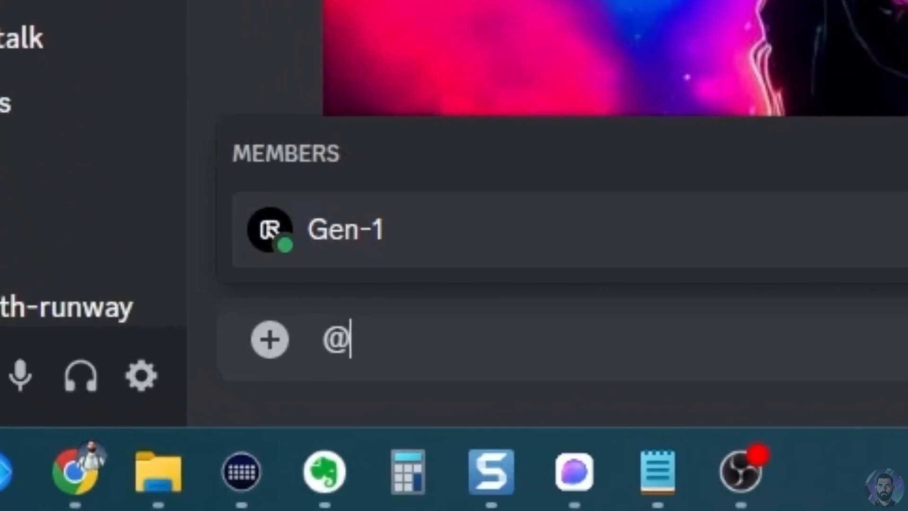
text(gen-1 --)
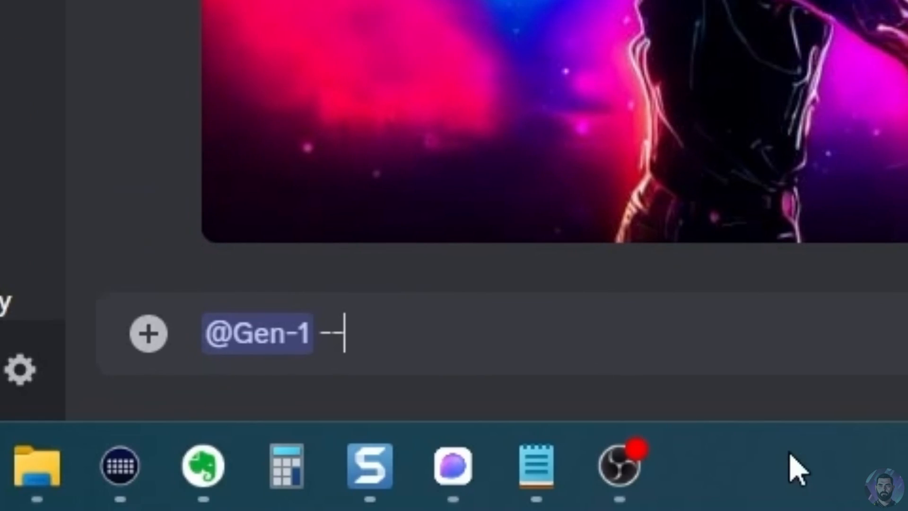
text(subsampling)
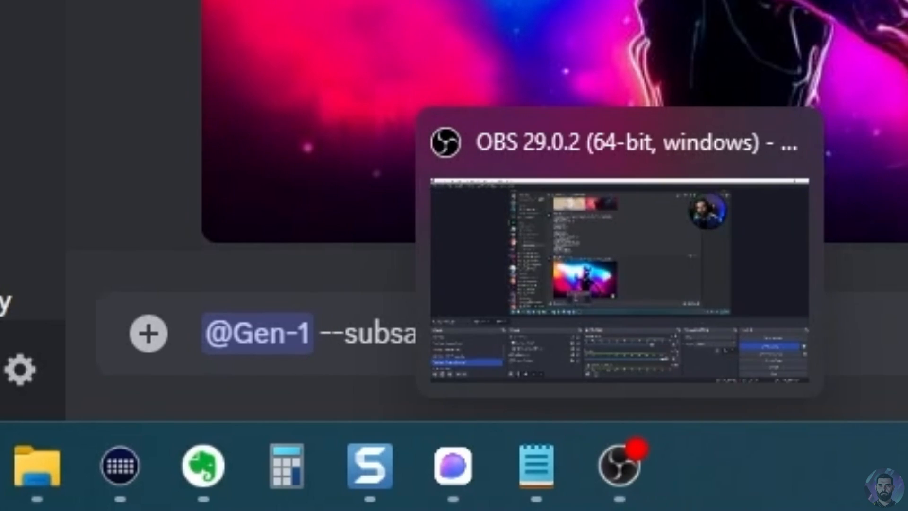
mouse_move(807, 264)
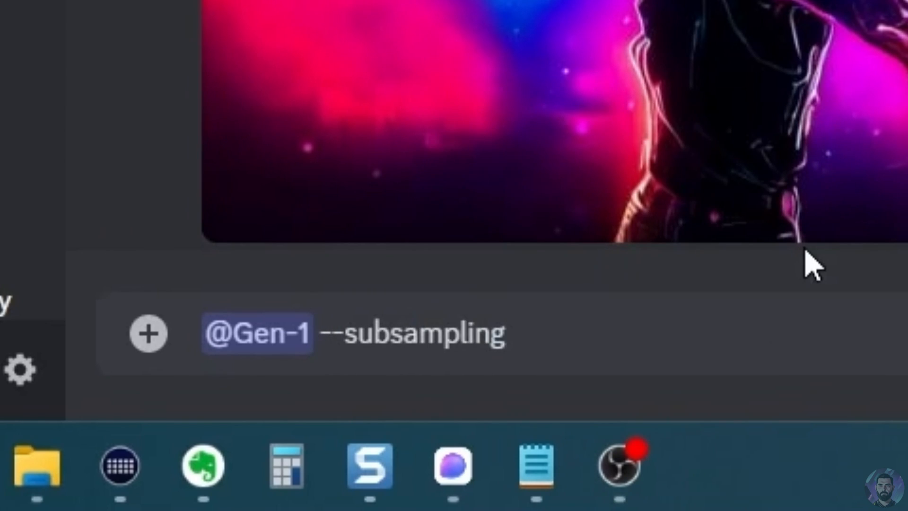
text(4)
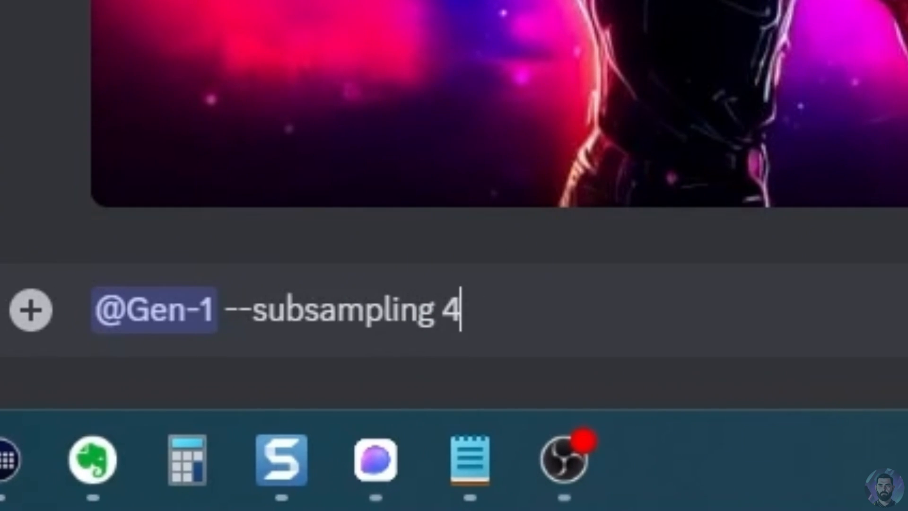
key(enter)
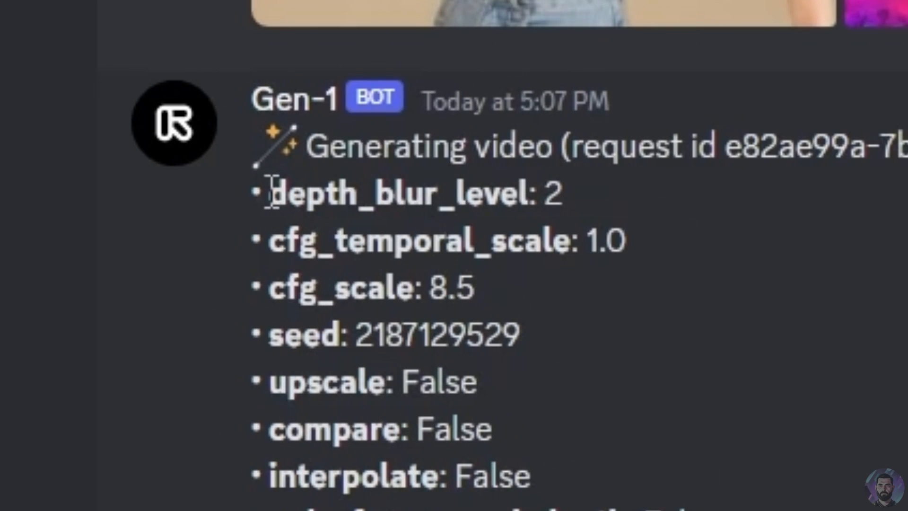
Add --depth_blur_level 1, copying the parameter name from the bot's output, and continue toward cfg_scale 10
double_click(393, 193)
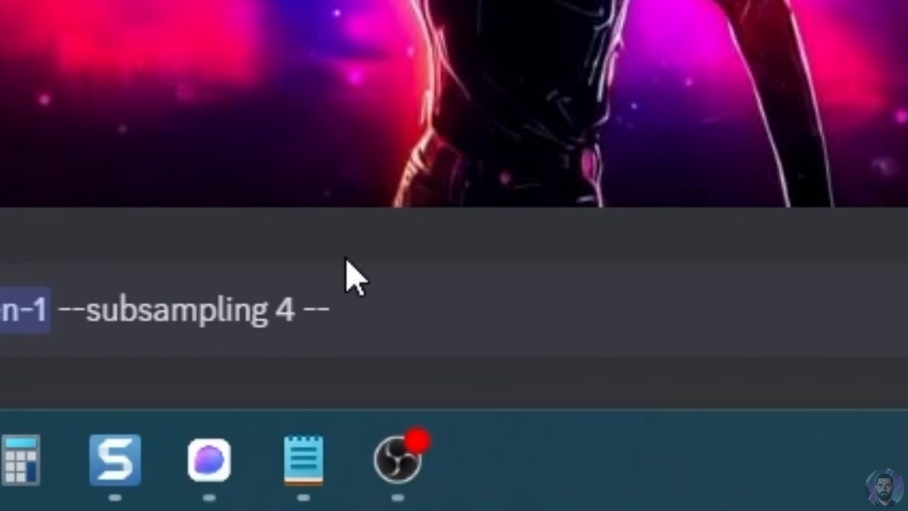
text(depth_blur_level 1 --cfg_scale 10)
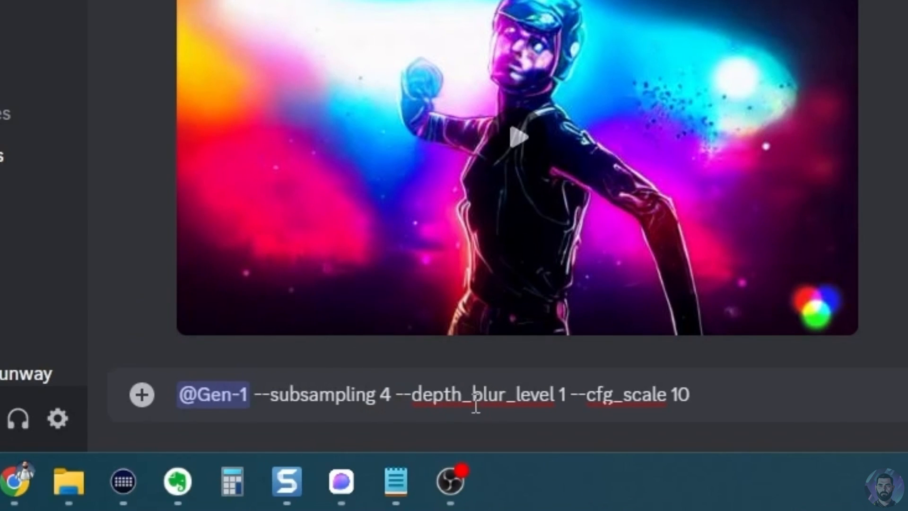
click(395, 480)
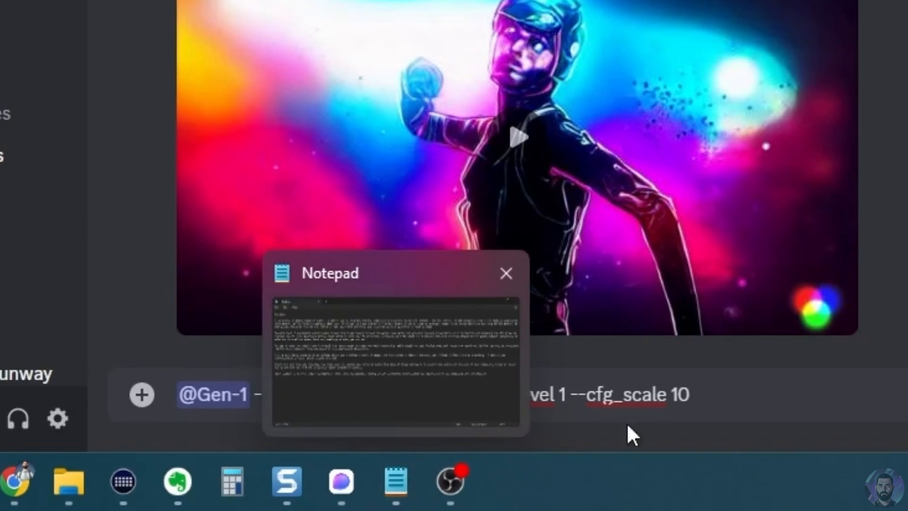
click(505, 272)
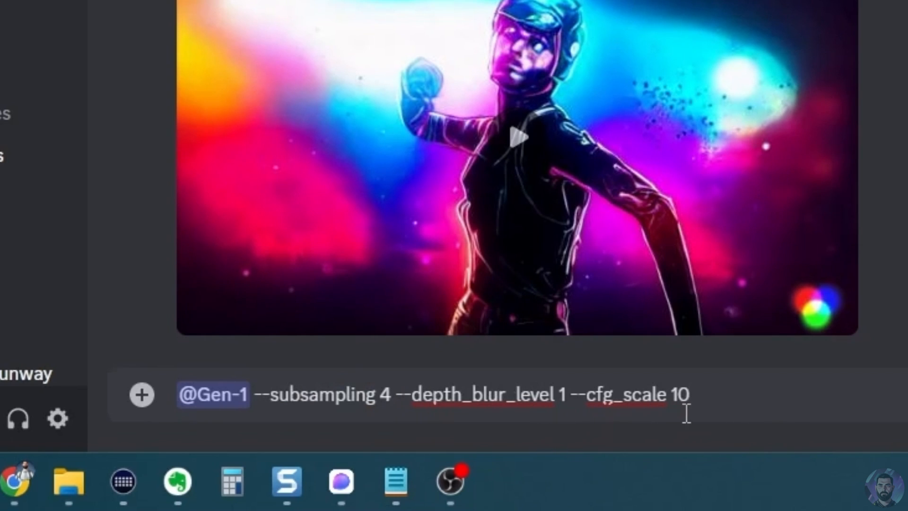
mouse_move(836, 436)
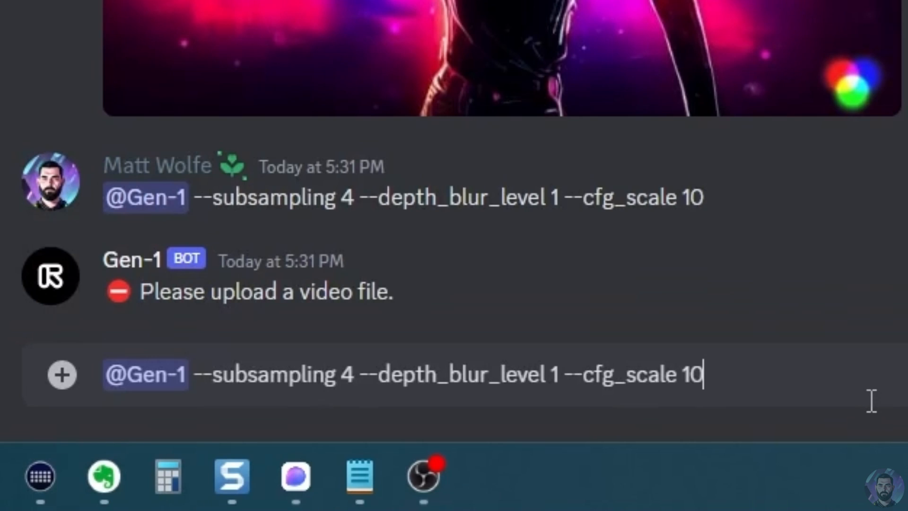
Send the Gen-1 command with subsampling 4, depth blur 1 and cfg scale 10
click(139, 499)
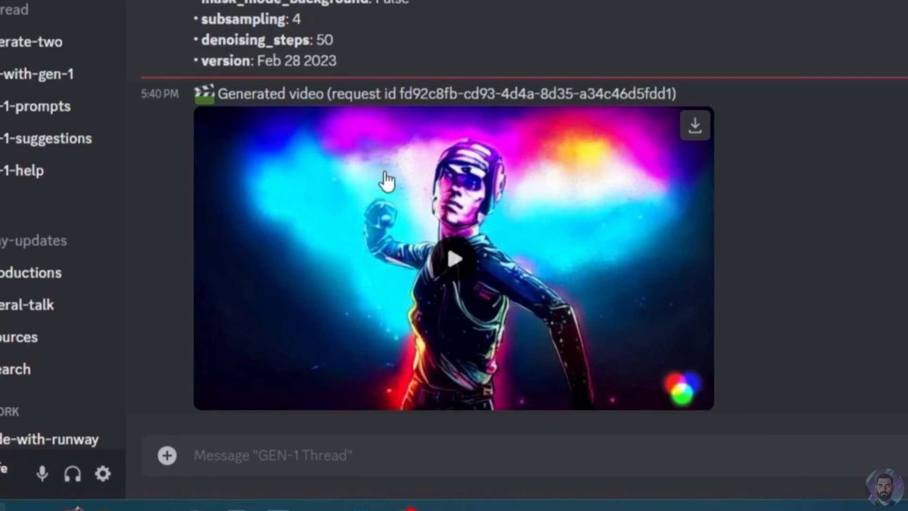
Play the regenerated neon dancer video
click(453, 258)
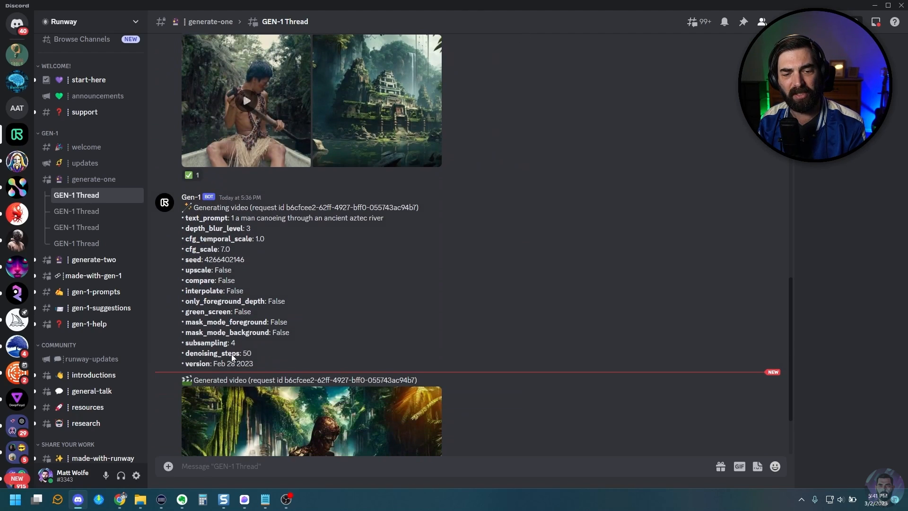
double_click(224, 259)
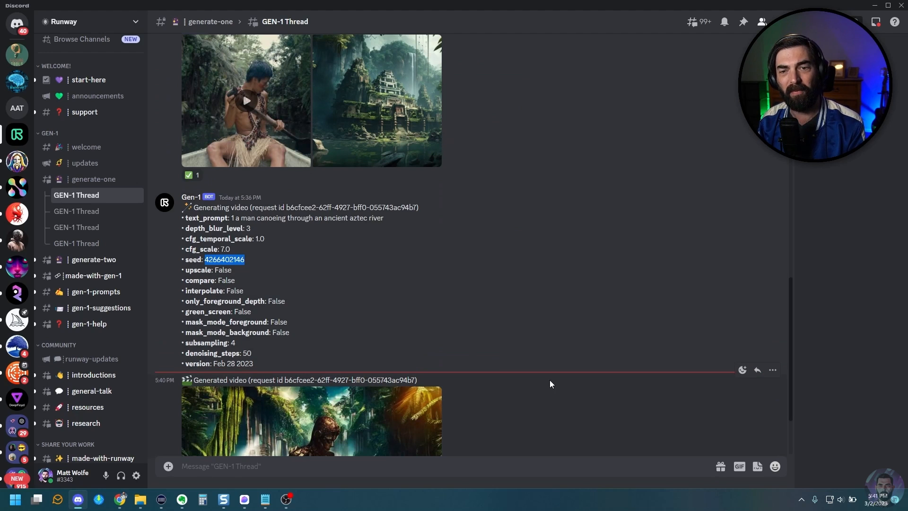
scroll(down, 3)
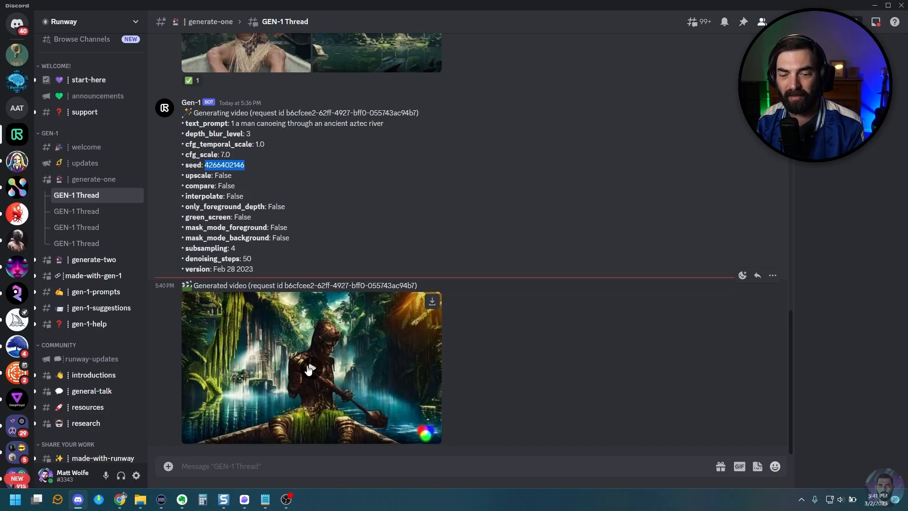
click(311, 368)
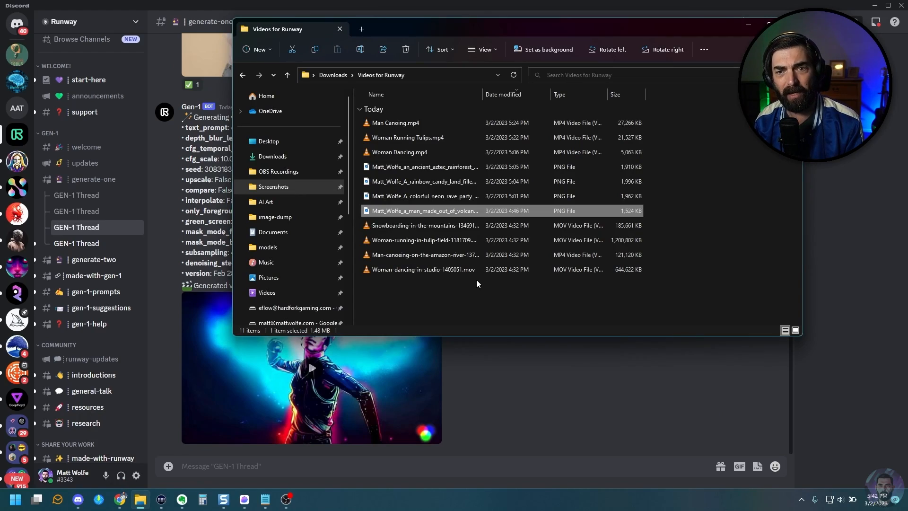
Attach Woman Dancing.mp4 and write the 'An anime girl' prompt for Gen-1
click(399, 152)
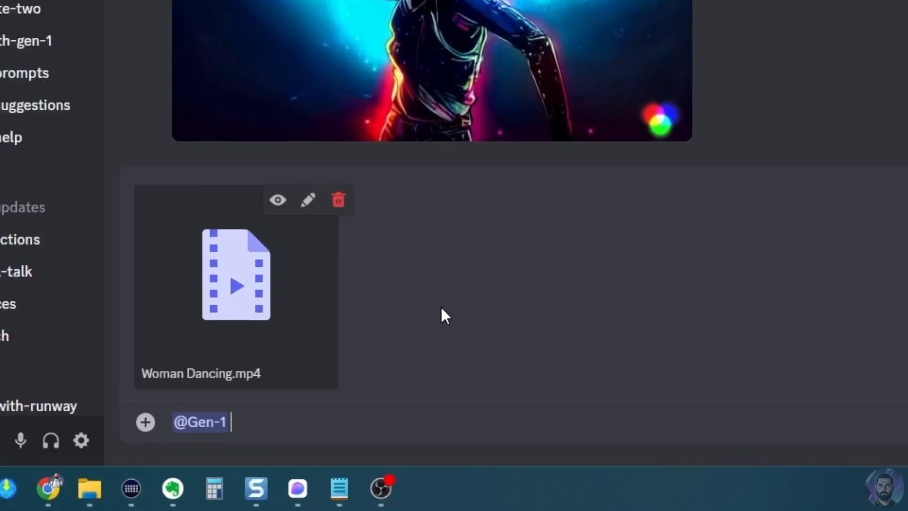
text(An anime gi)
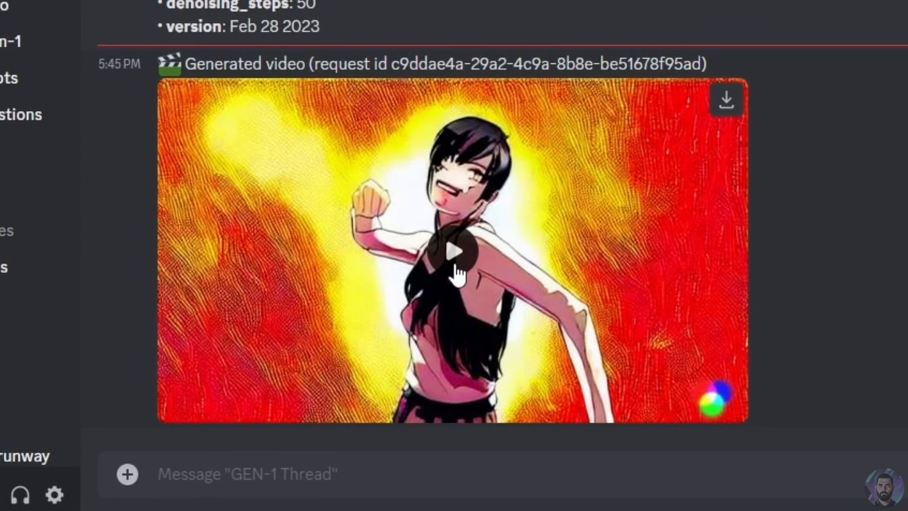
Play the generated anime-girl dancer video
click(453, 250)
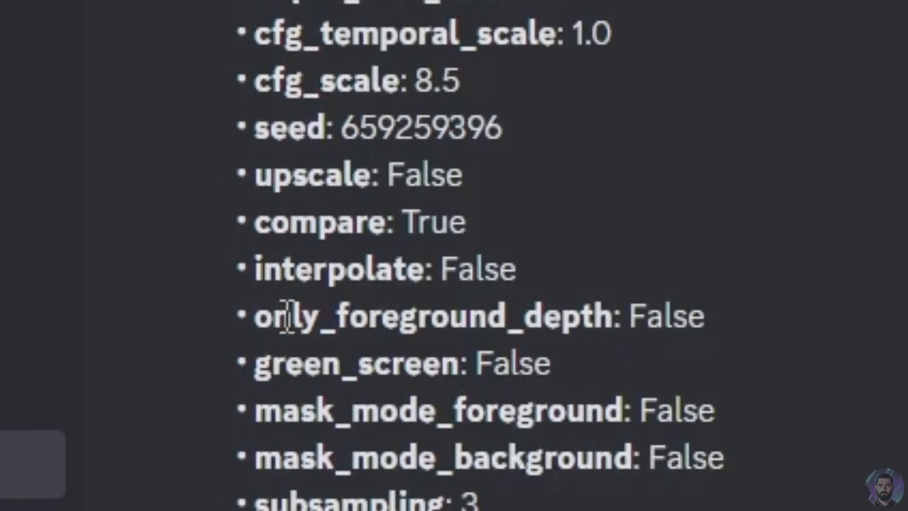
Play the volcanic man snowboard video and select its 'compare' parameter name
double_click(321, 221)
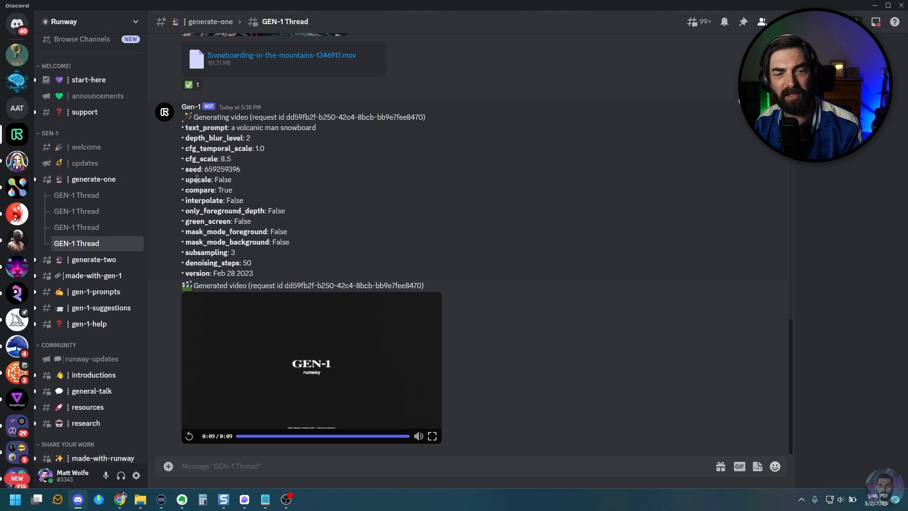
double_click(199, 190)
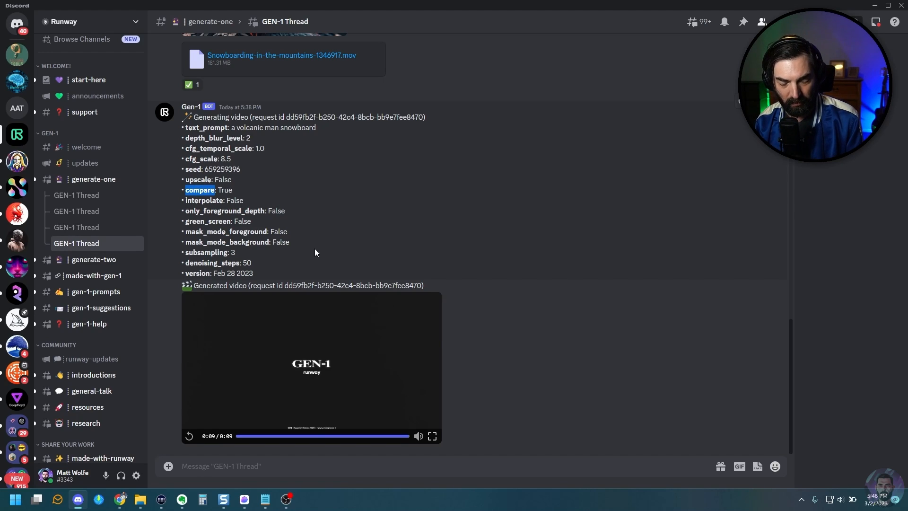
text(@gen)
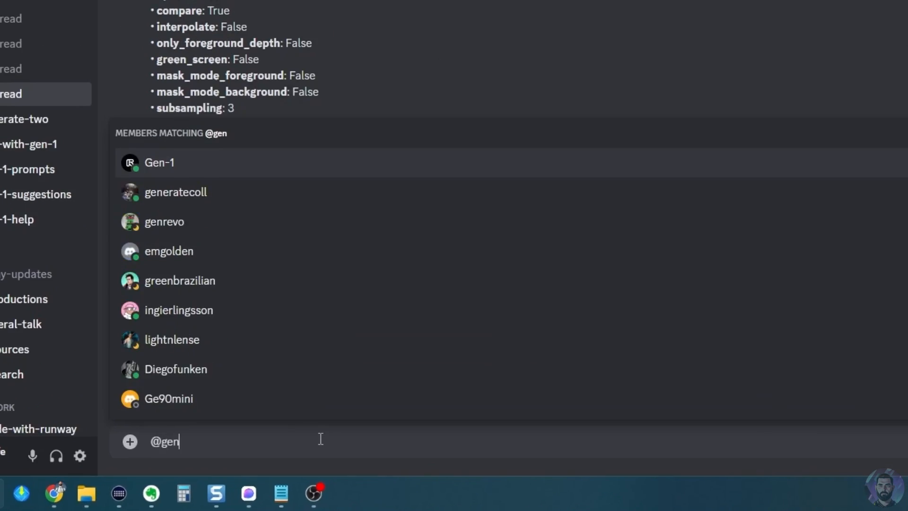
click(159, 162)
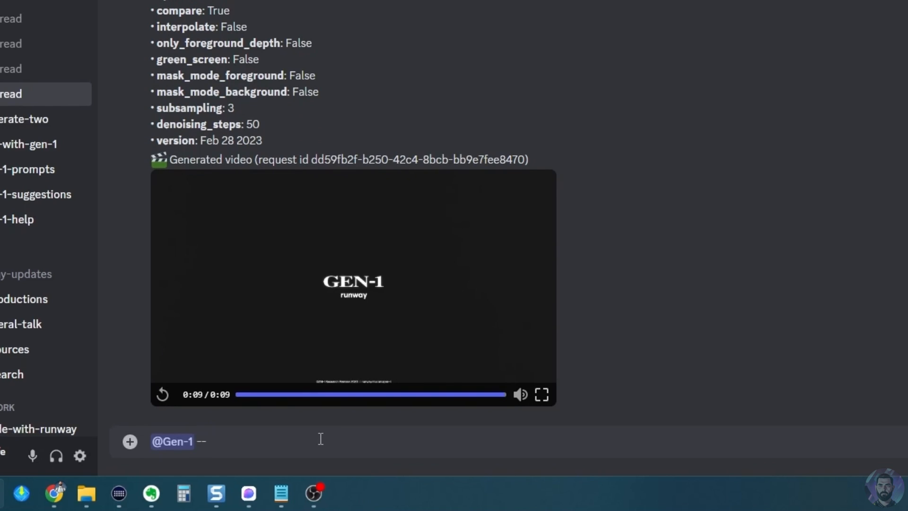
text(compare true)
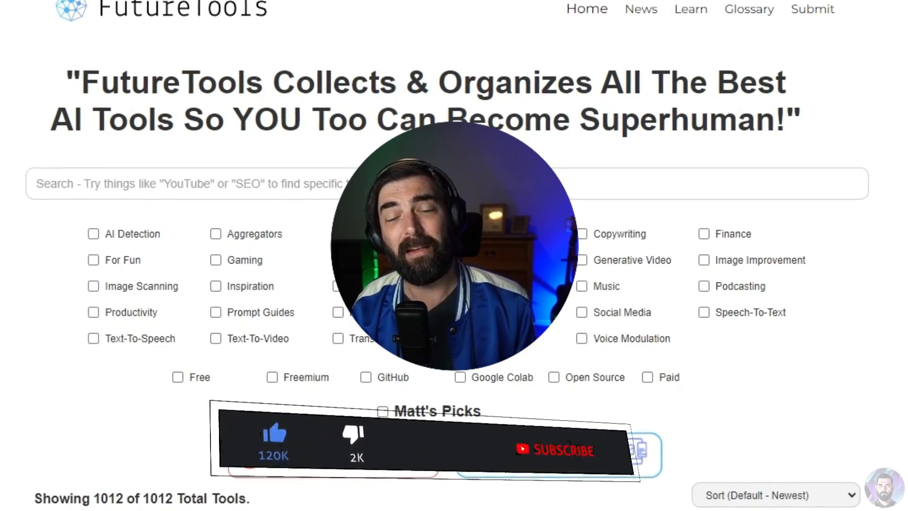
Show the futuretools.io directory listing 1012 of 1012 tools with category filters
click(553, 450)
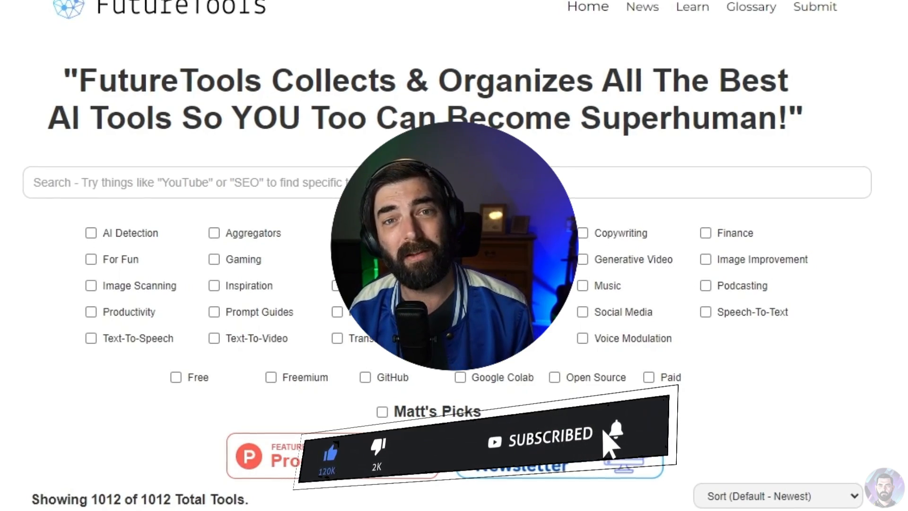